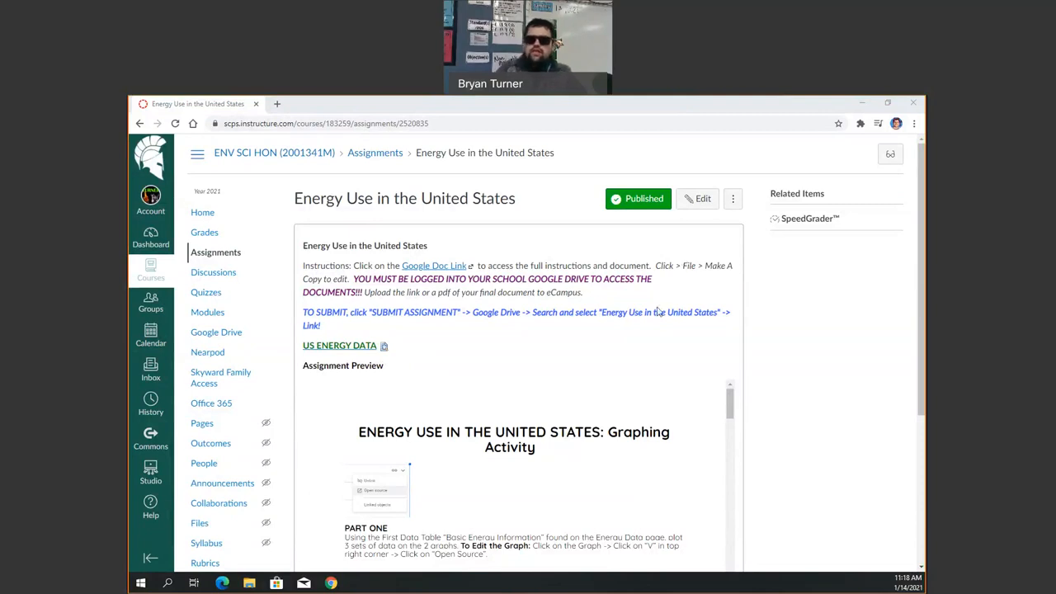
Make a copy of the Energy Use assignment doc and rename it 'Turner's Energy Use in the United States'
scroll(down, 3)
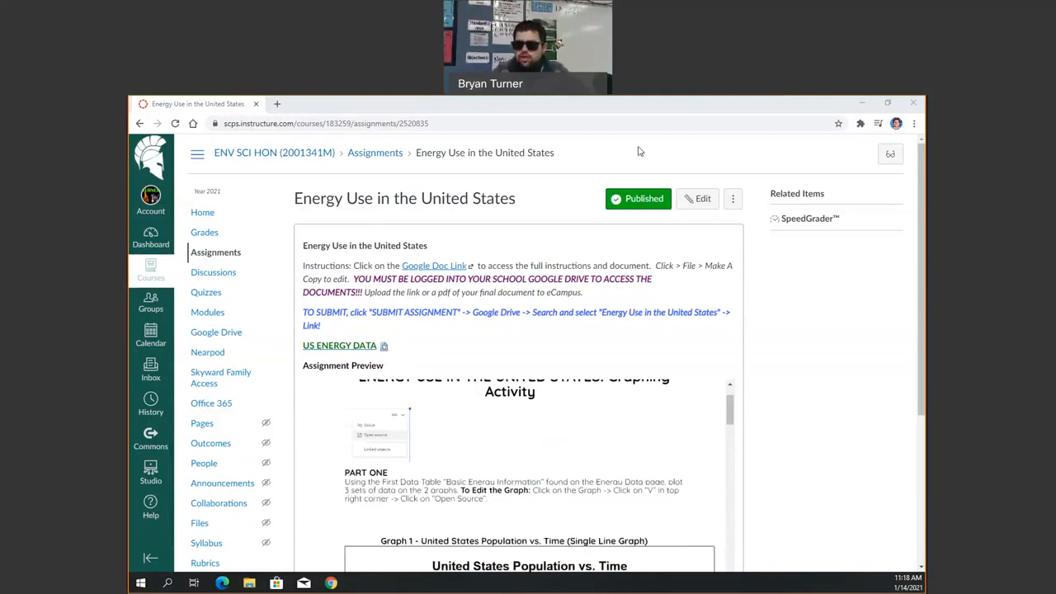
scroll(down, 3)
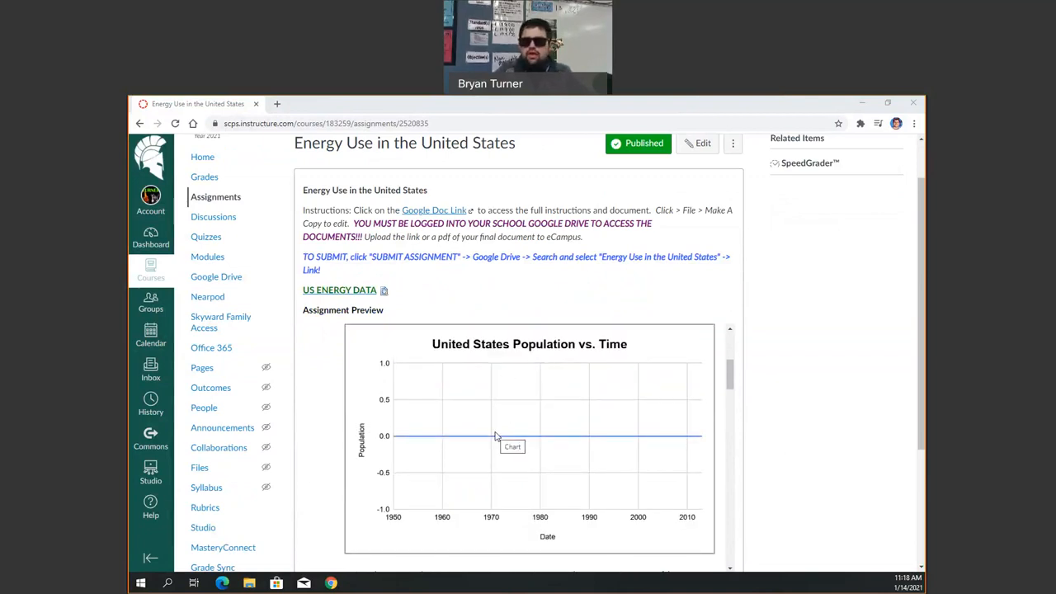
mouse_move(470, 347)
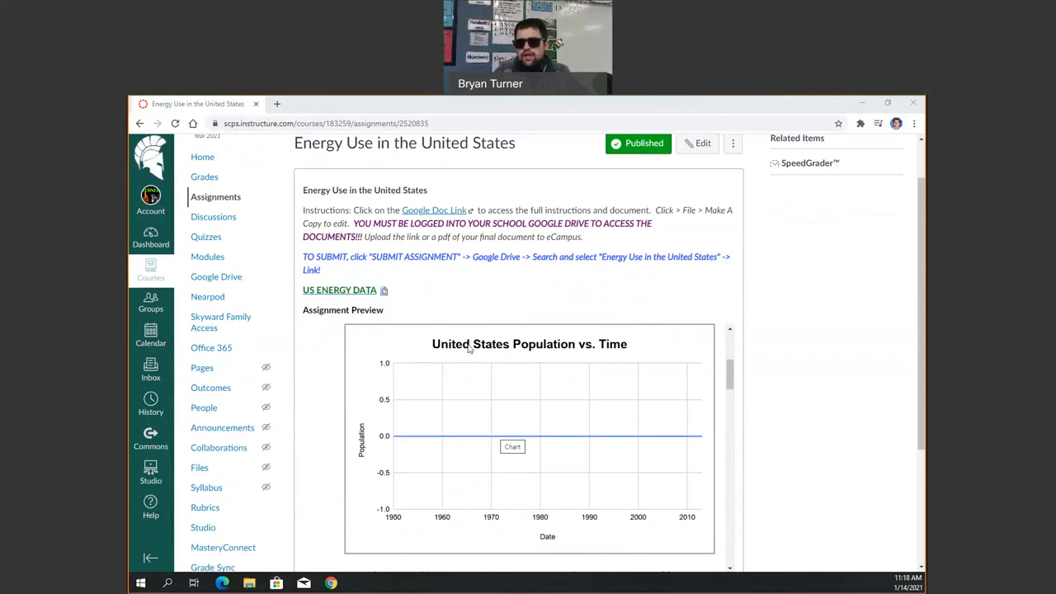
scroll(down, 3)
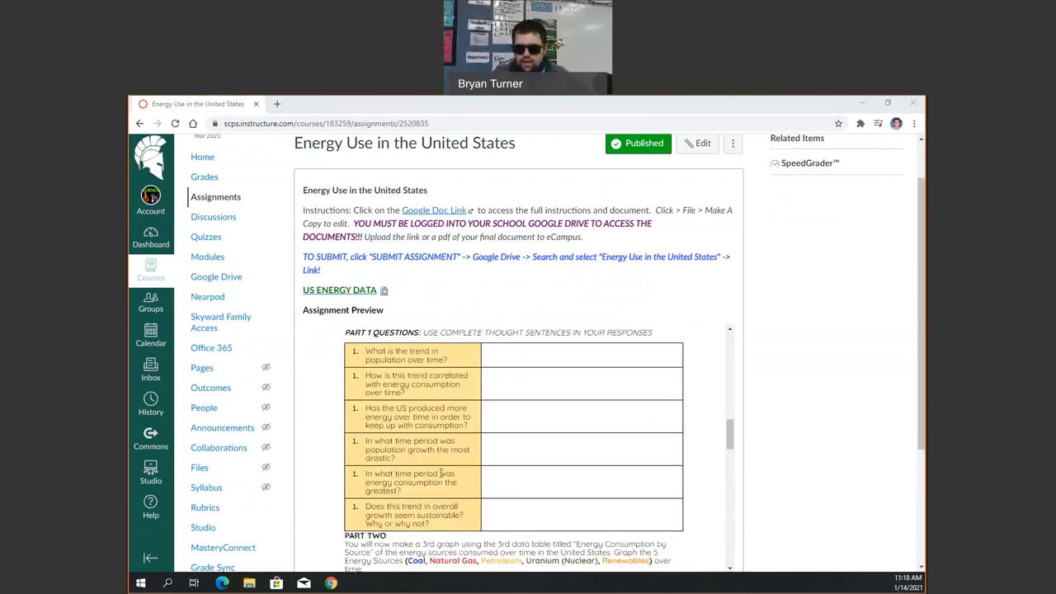
scroll(down, 3)
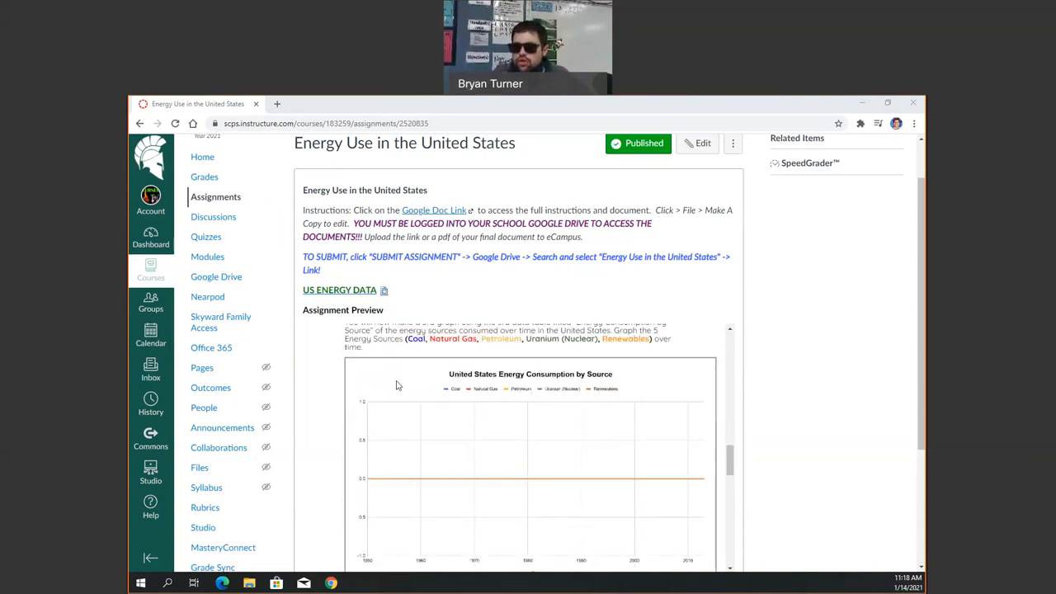
mouse_move(502, 397)
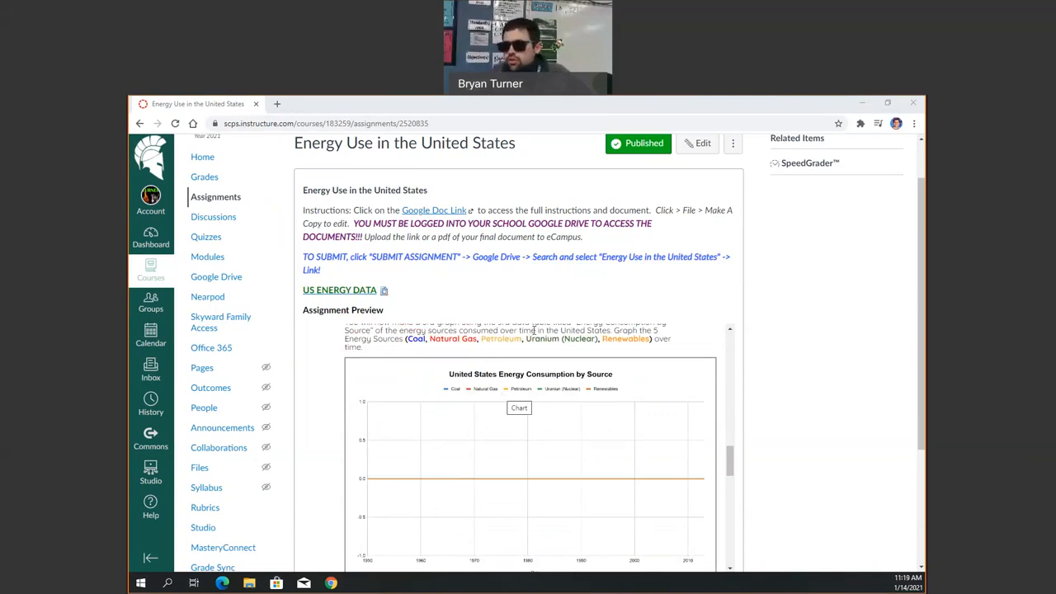
scroll(down, 3)
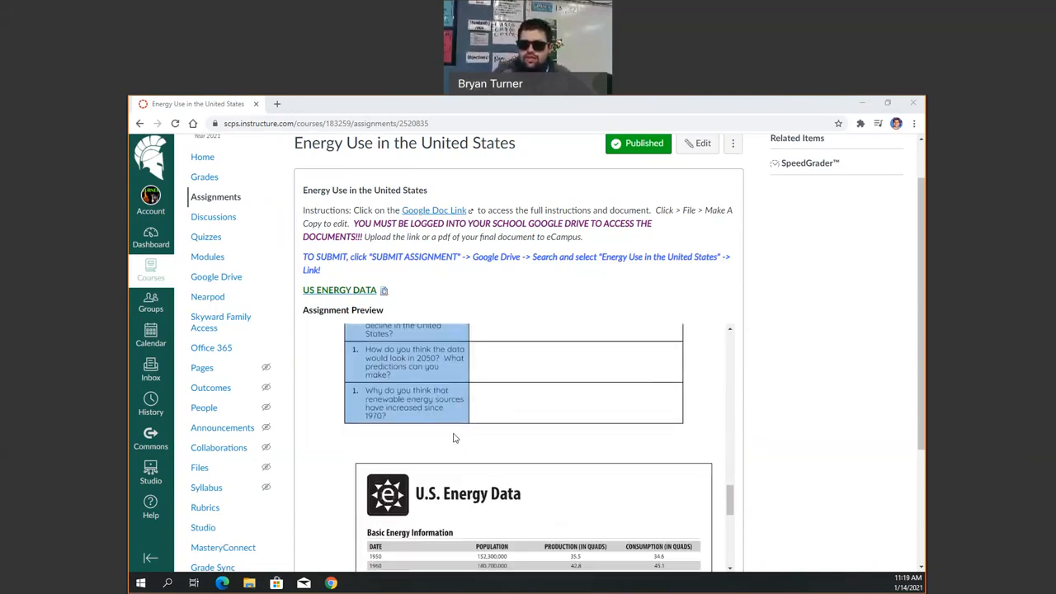
scroll(down, 3)
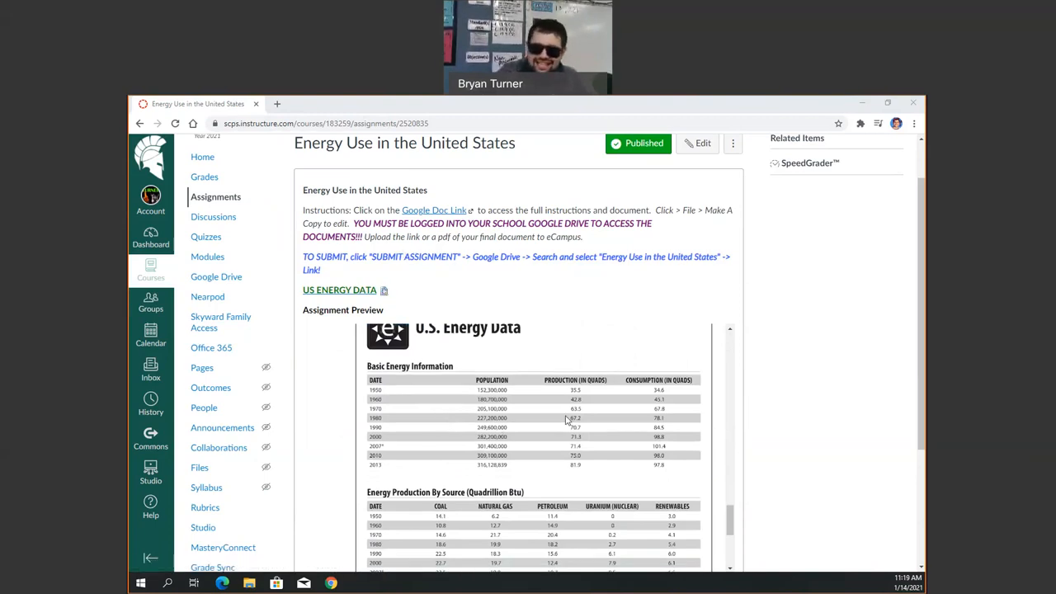
mouse_move(300, 415)
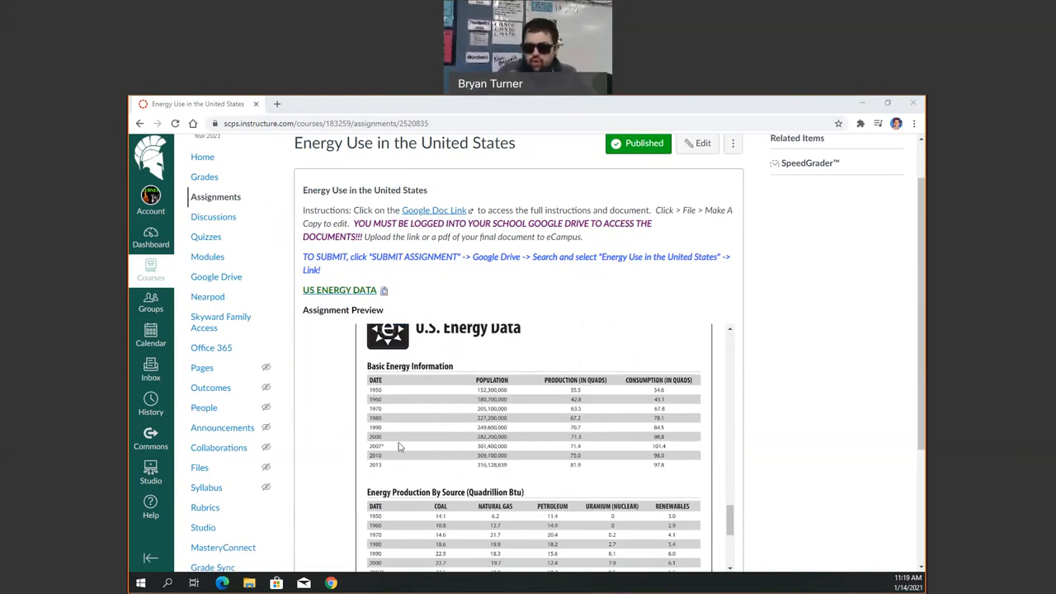
scroll(down, 3)
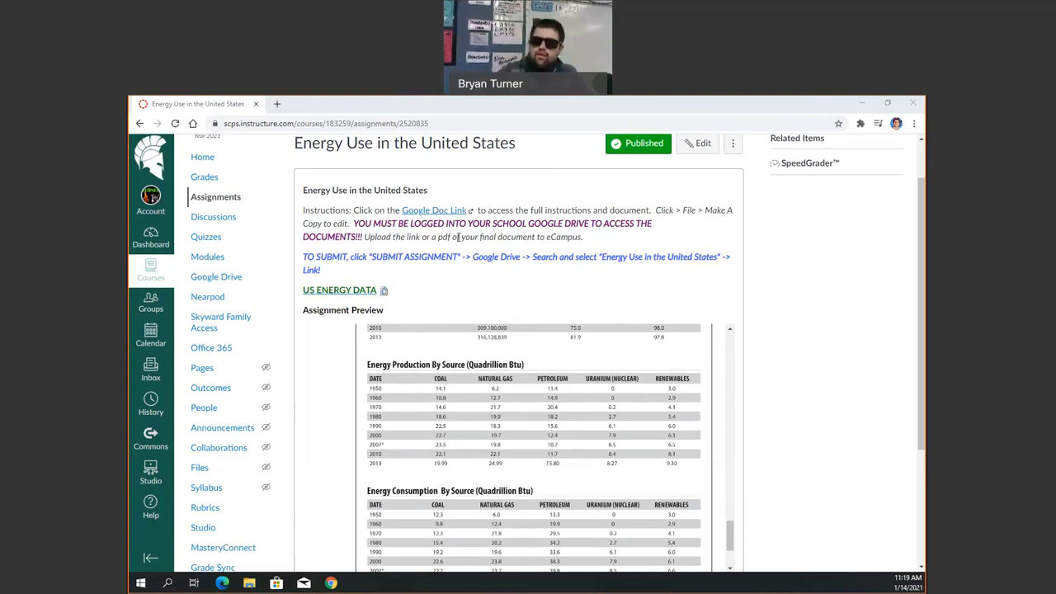
click(434, 210)
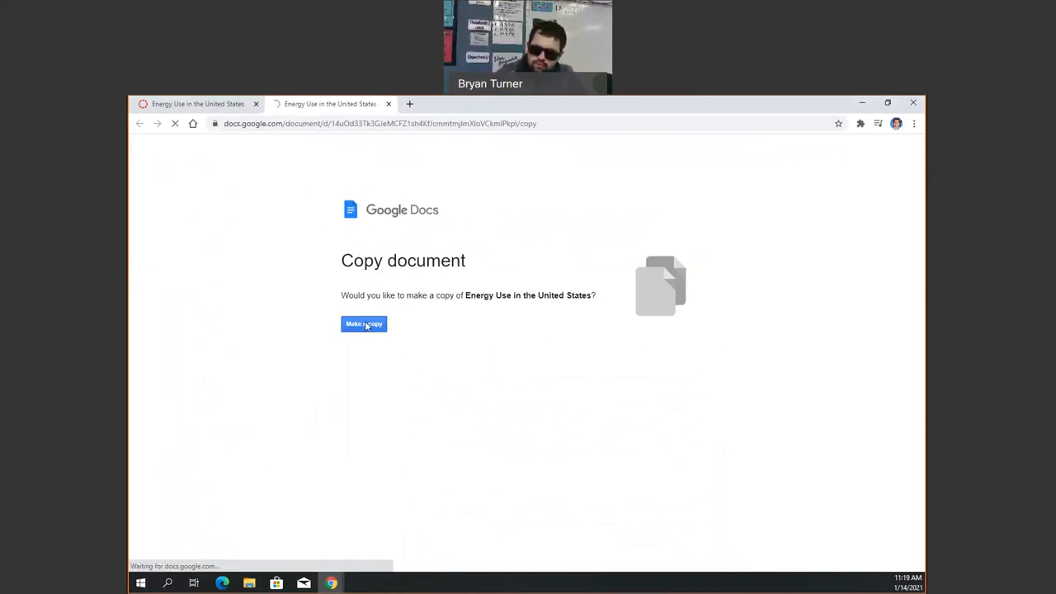
click(363, 323)
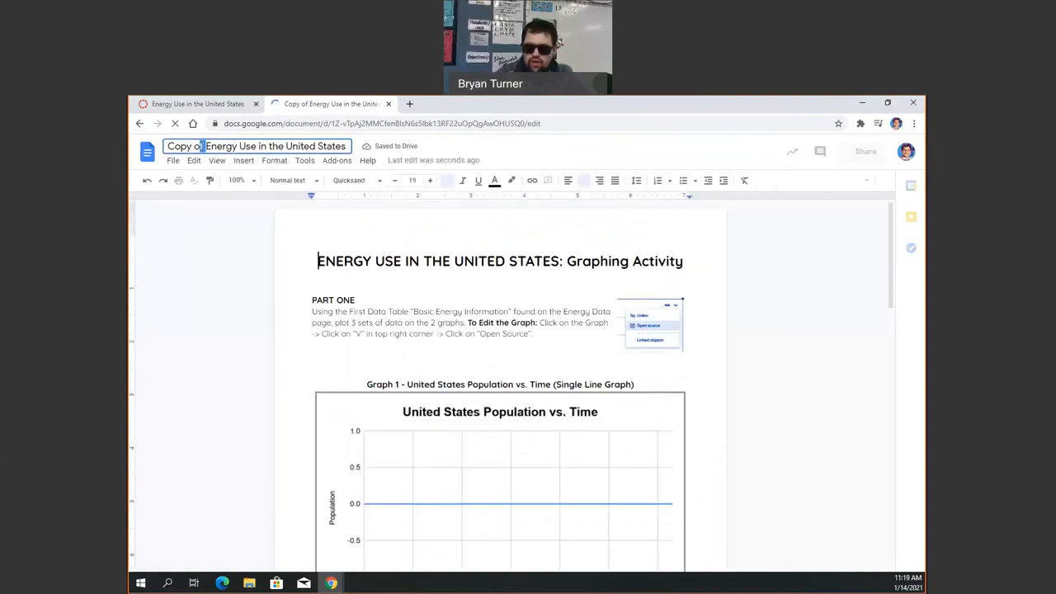
double_click(184, 145)
text(Turner's)
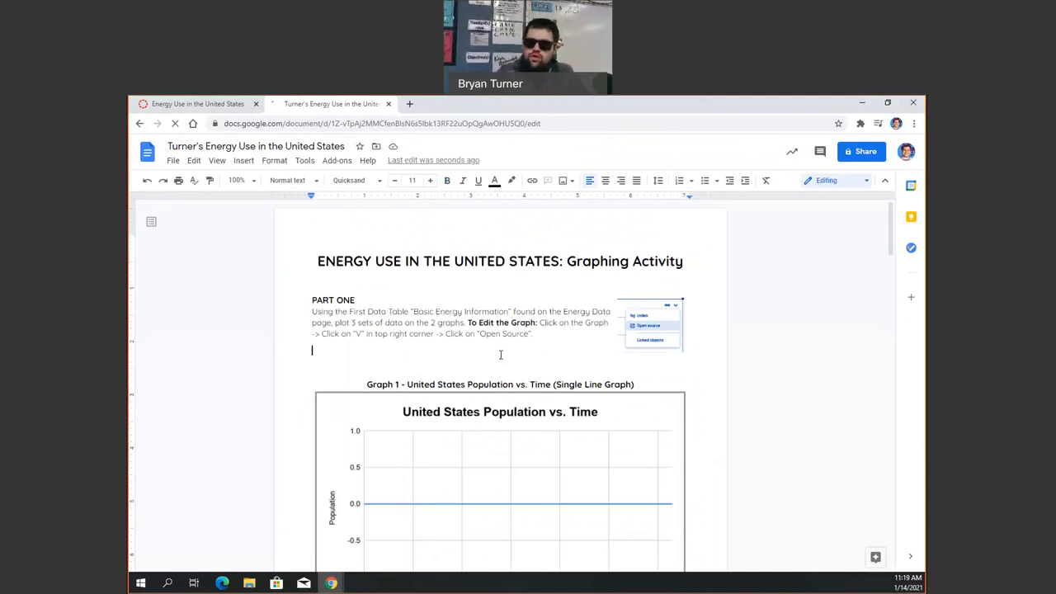
From the population vs. time chart's link menu, go to its source spreadsheet
scroll(down, 3)
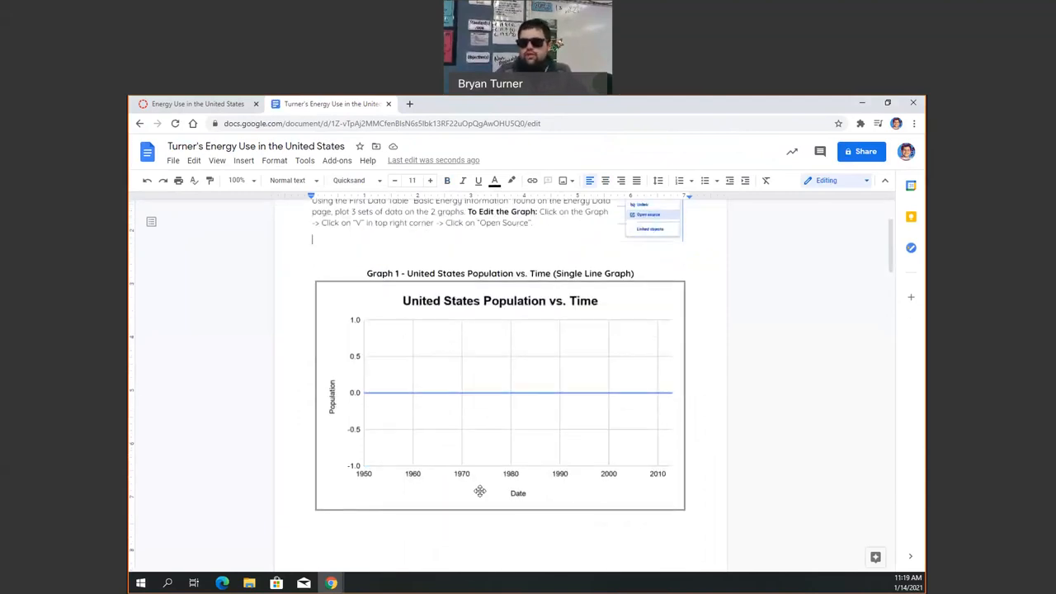
click(500, 394)
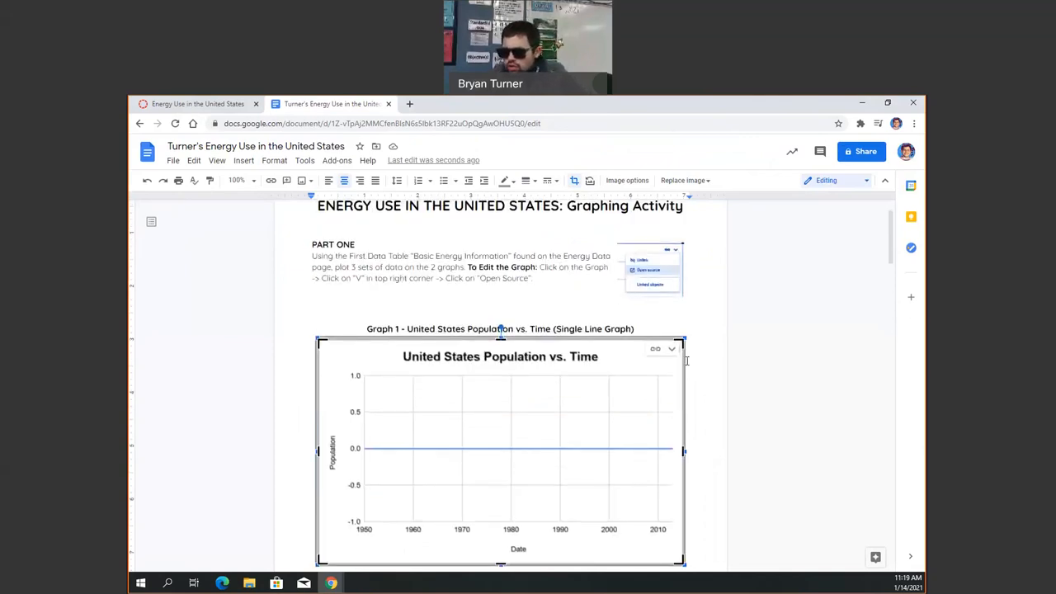
mouse_move(672, 350)
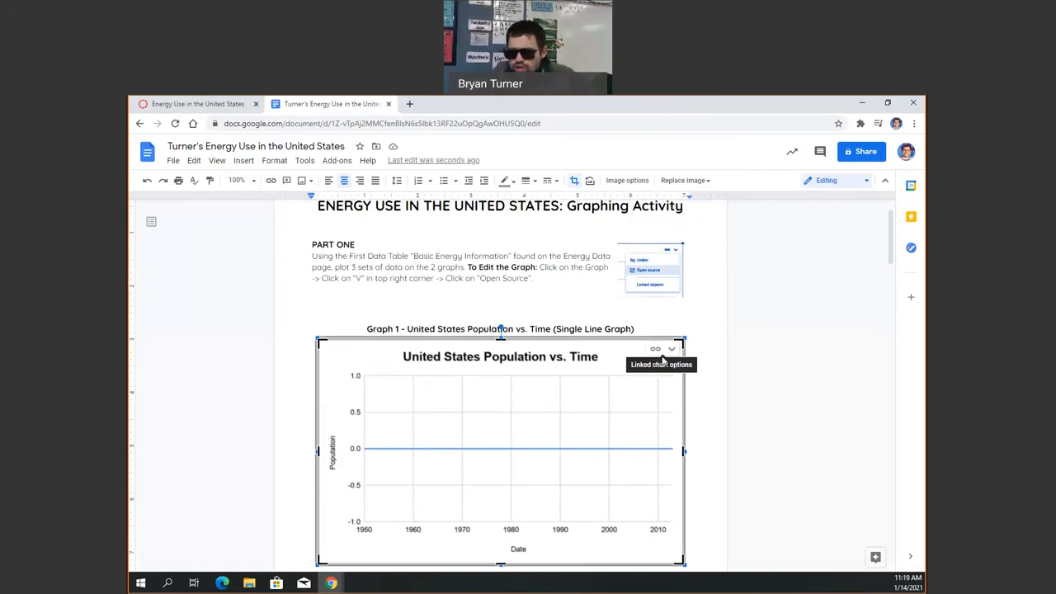
click(672, 350)
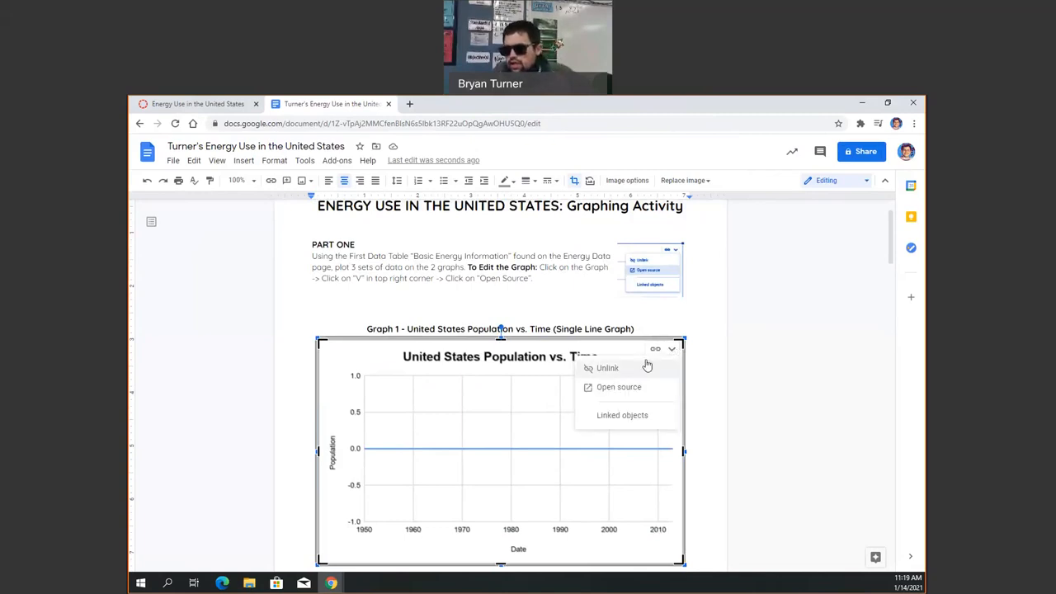
click(617, 386)
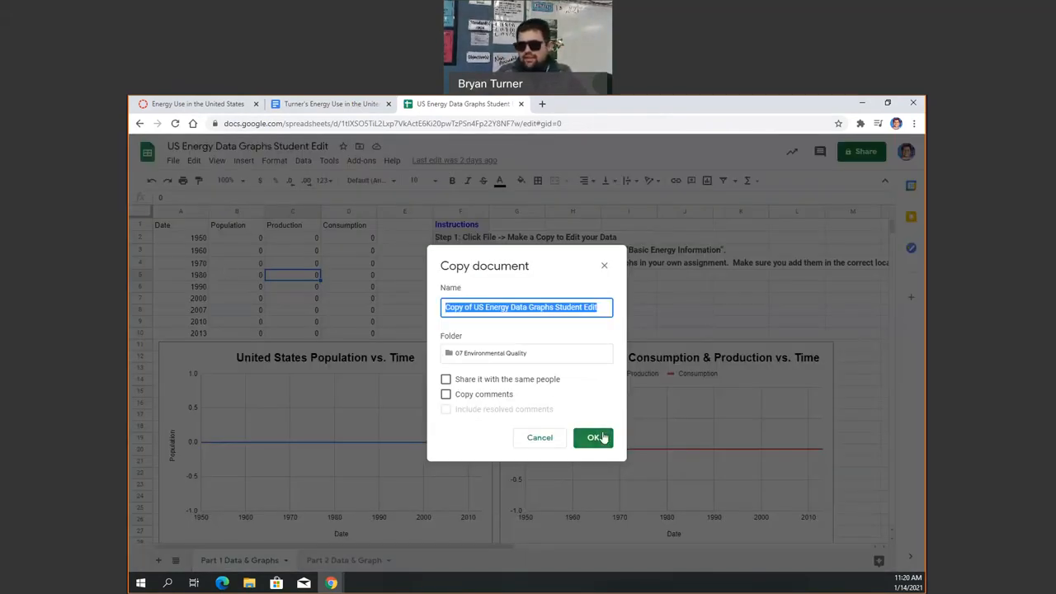
Copy the energy data spreadsheet and enter 1950/1960 test values (100, 40, 4, 200, 50) for production and consumption
click(594, 438)
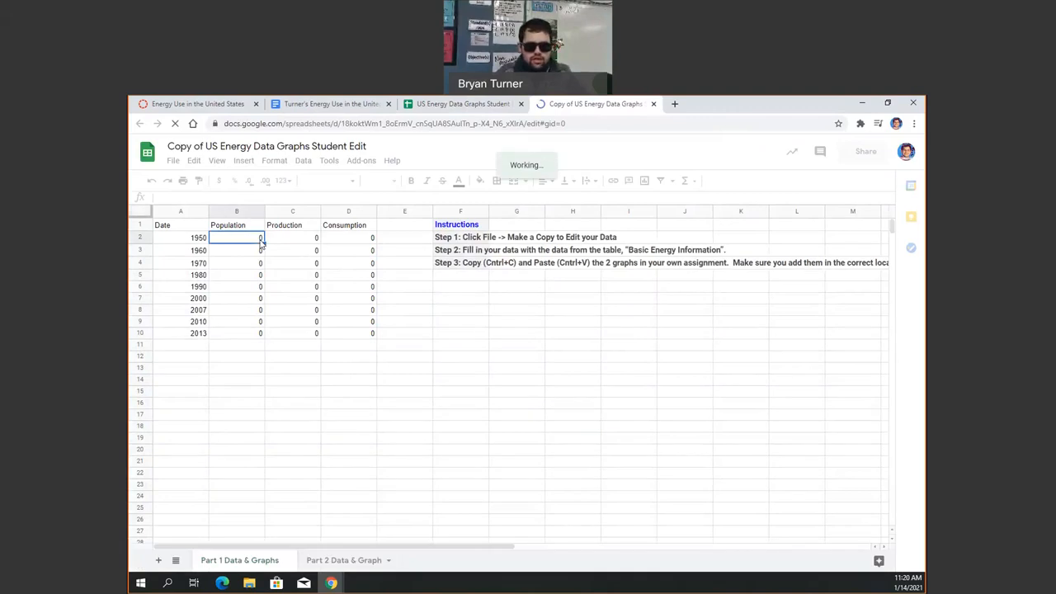
text(100)
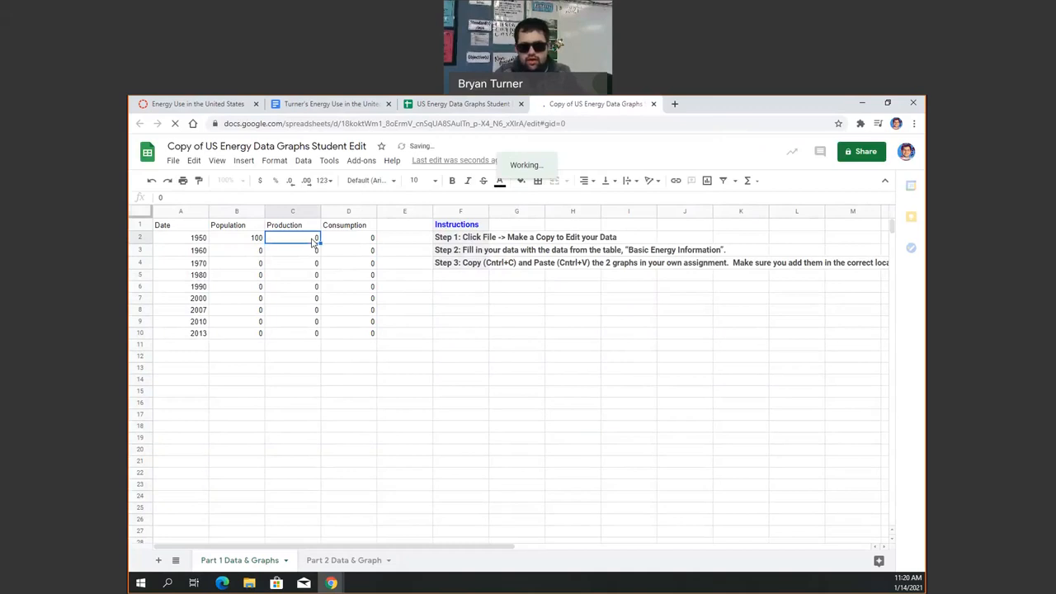
text(40)
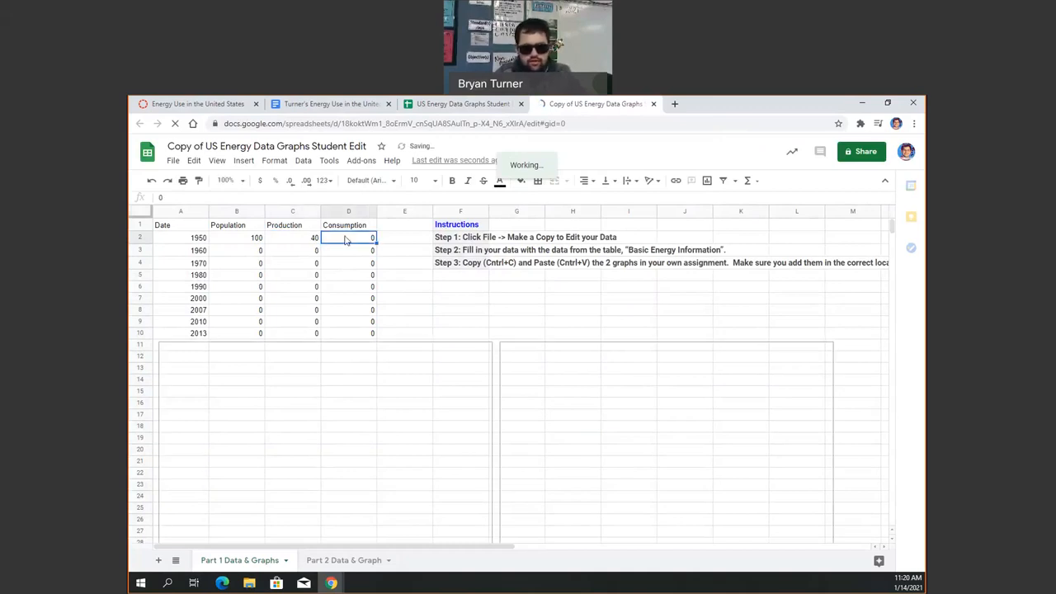
text(45)
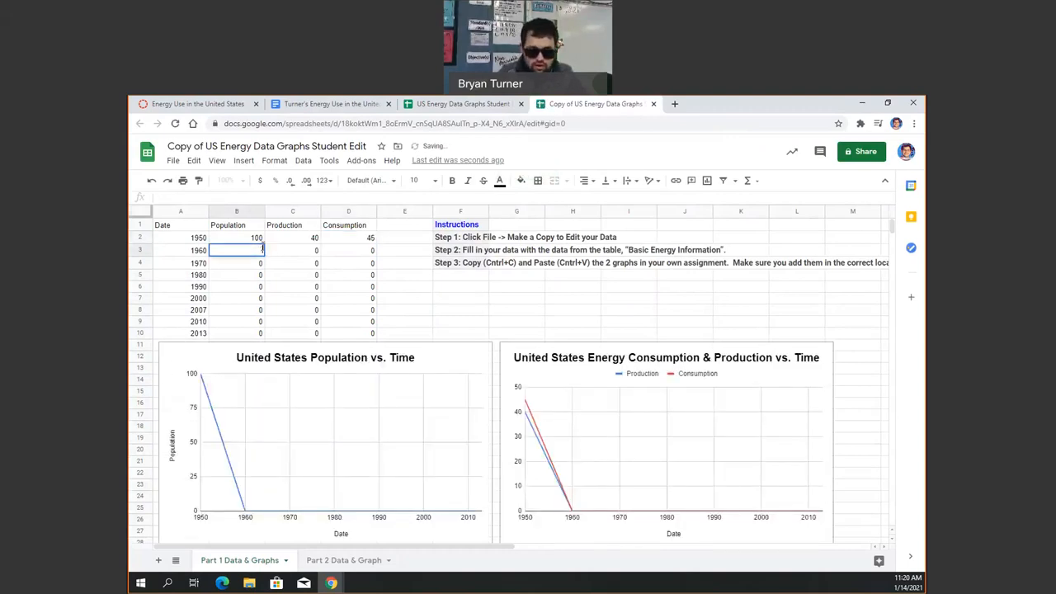
text(200)
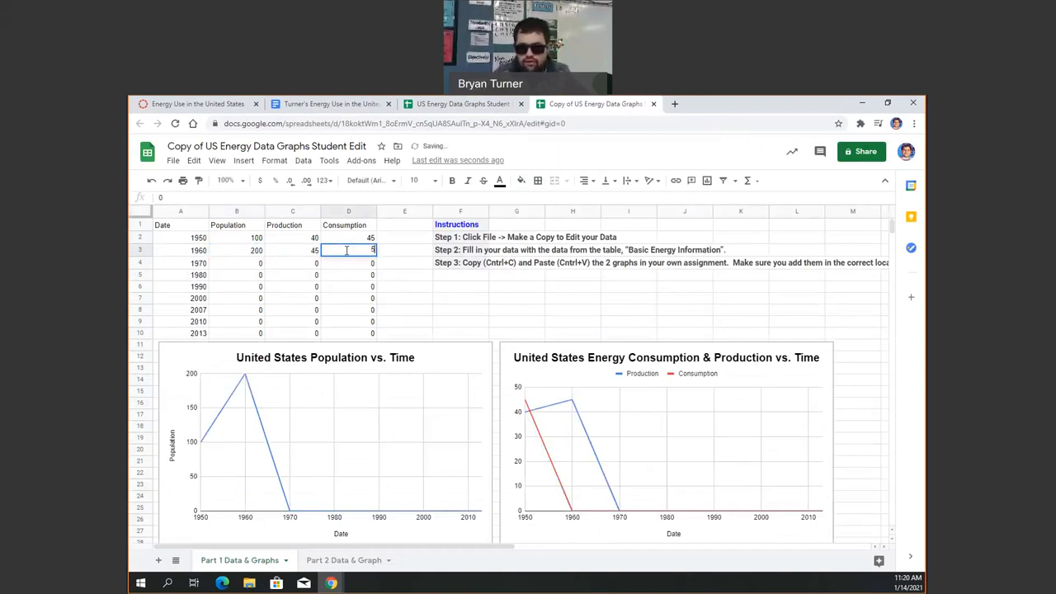
text(50)
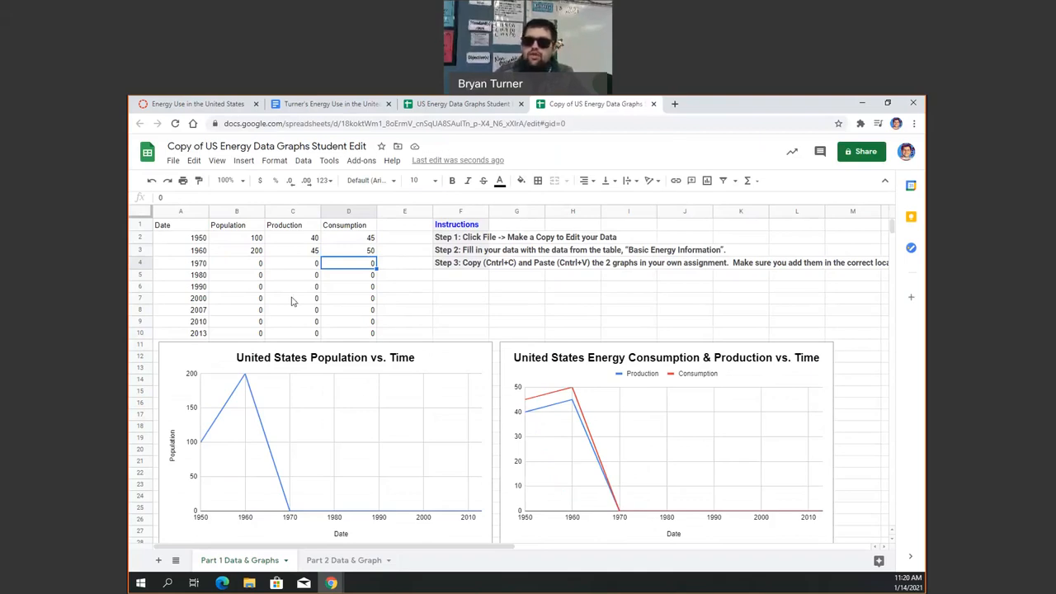
mouse_move(324, 256)
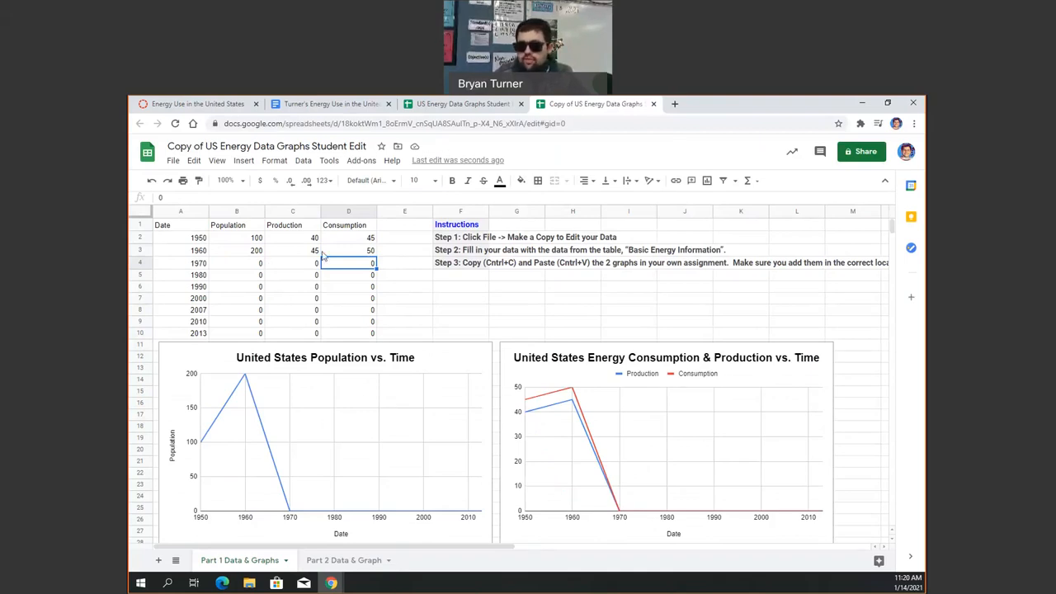
click(330, 102)
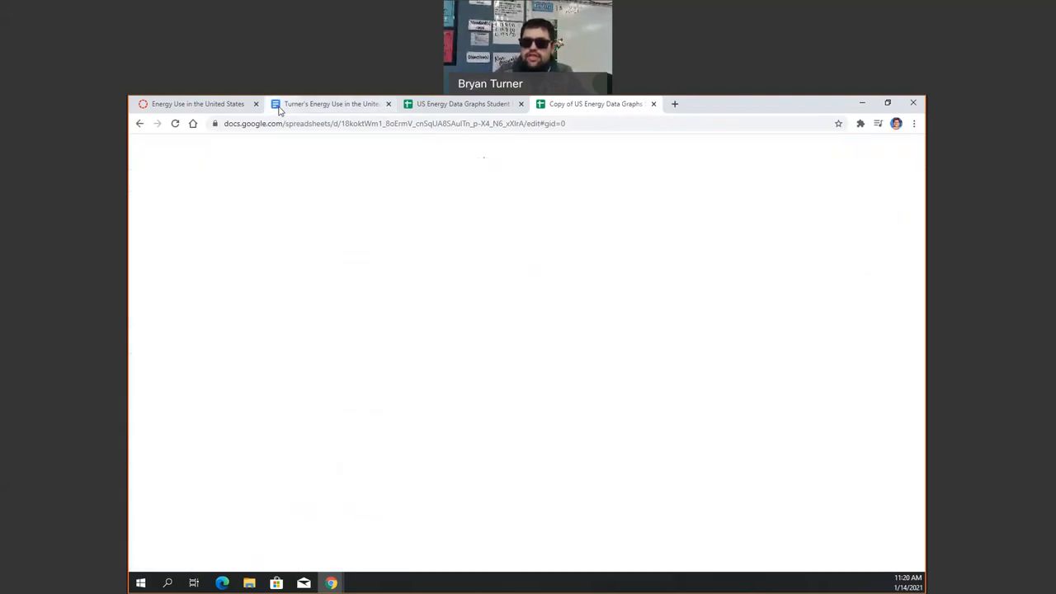
click(330, 102)
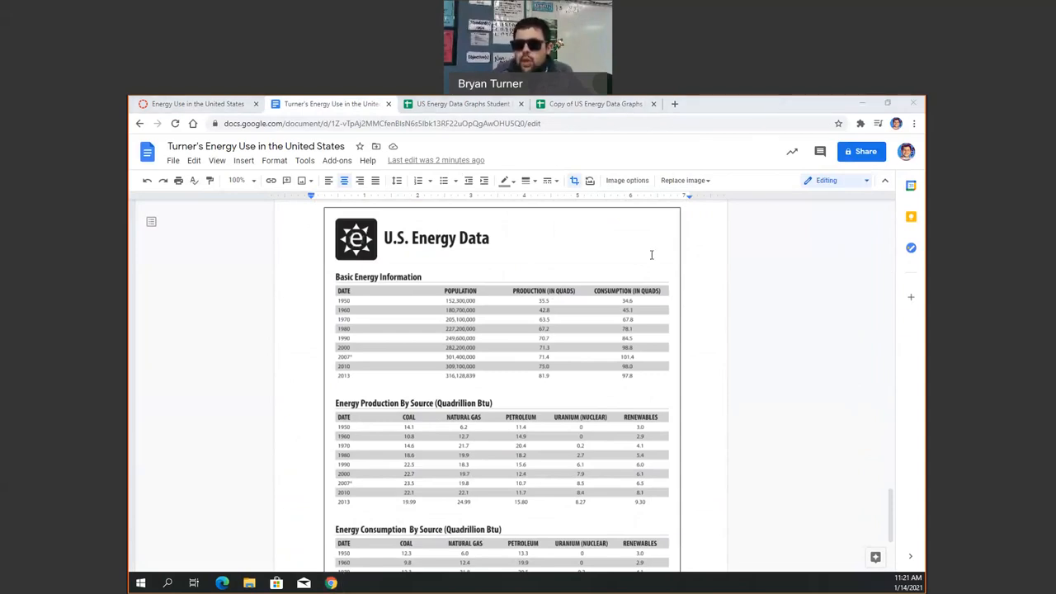
mouse_move(822, 168)
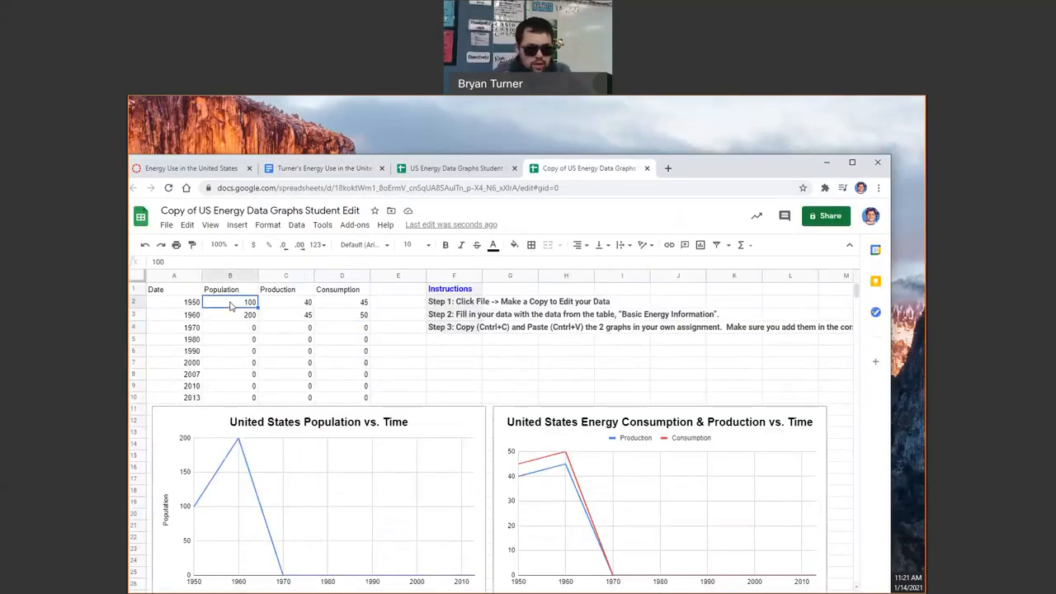
Enter 152300 as the 1950 population, then return to the assignment document
text(1523)
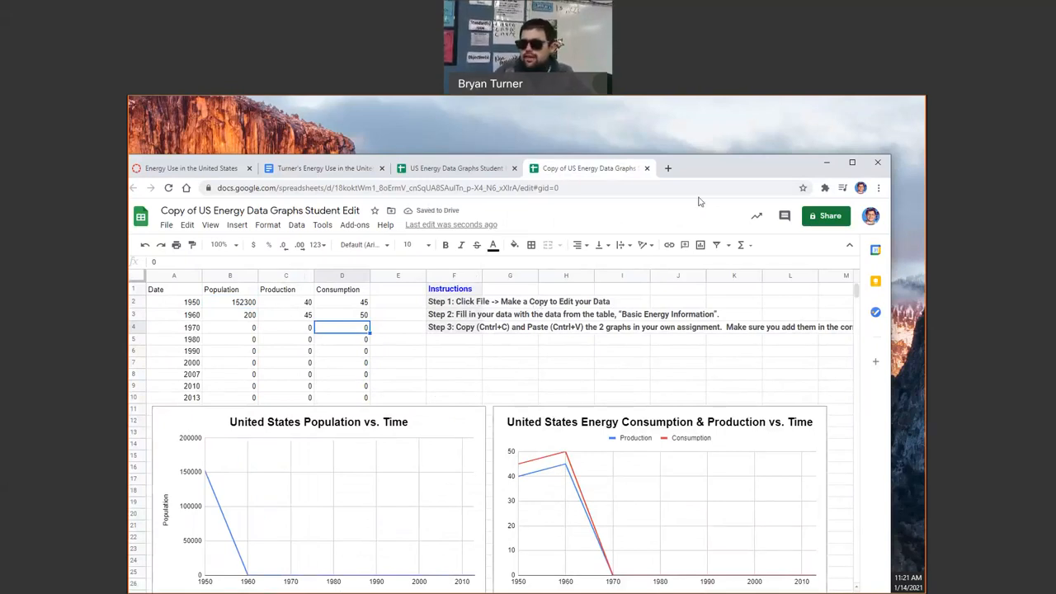
mouse_move(737, 137)
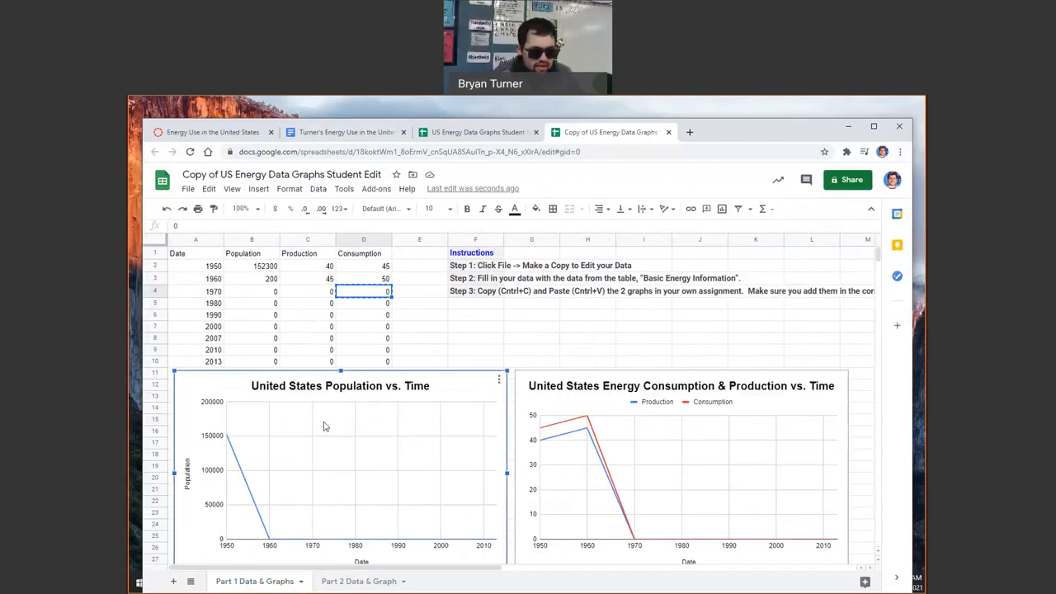
click(346, 132)
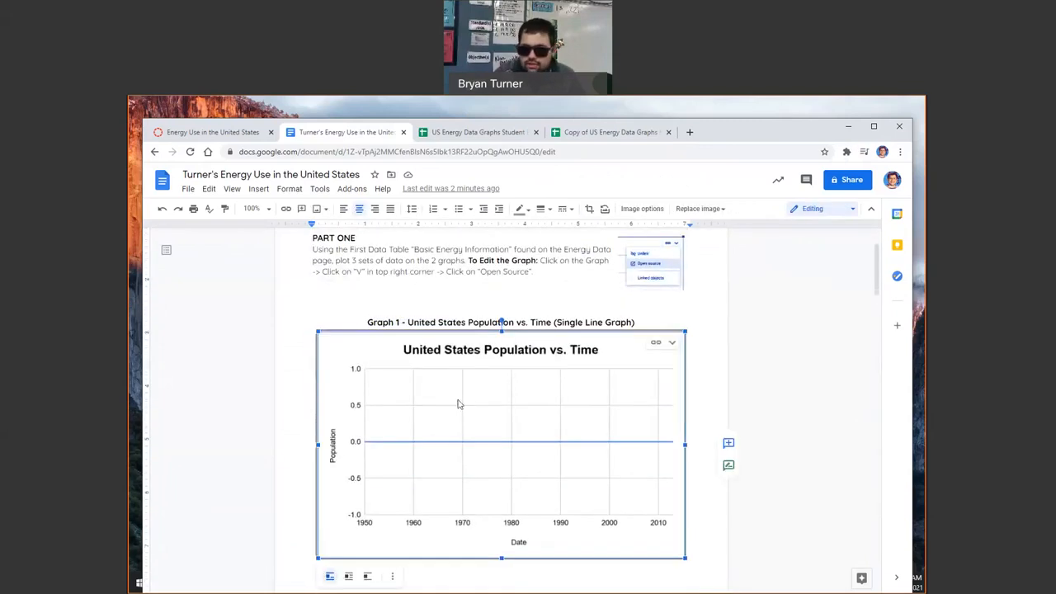
Paste the population vs. time chart over Graph 1, linked to the spreadsheet
key(ctrl+v)
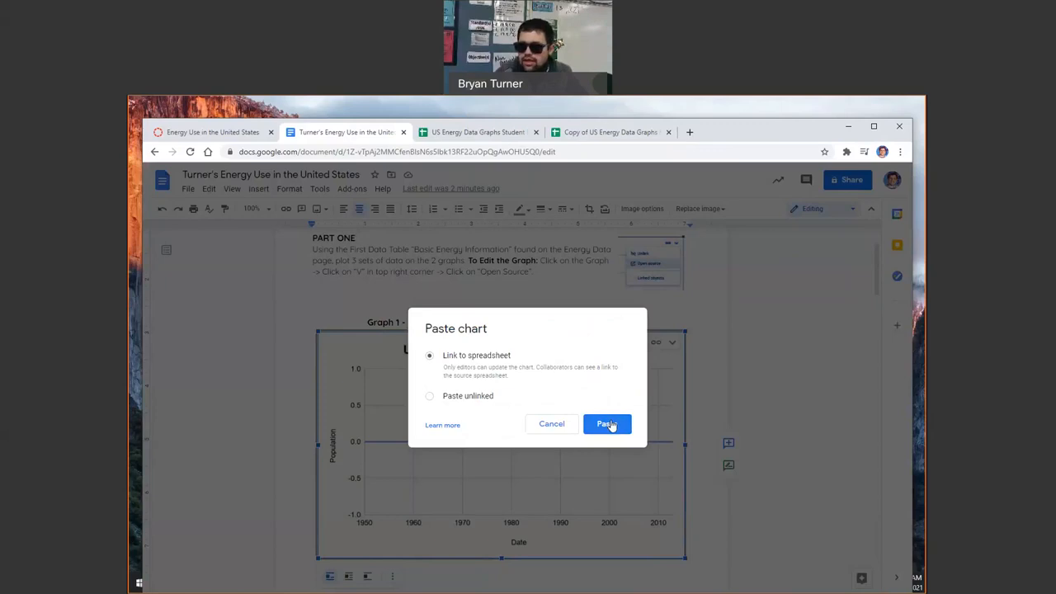
click(607, 422)
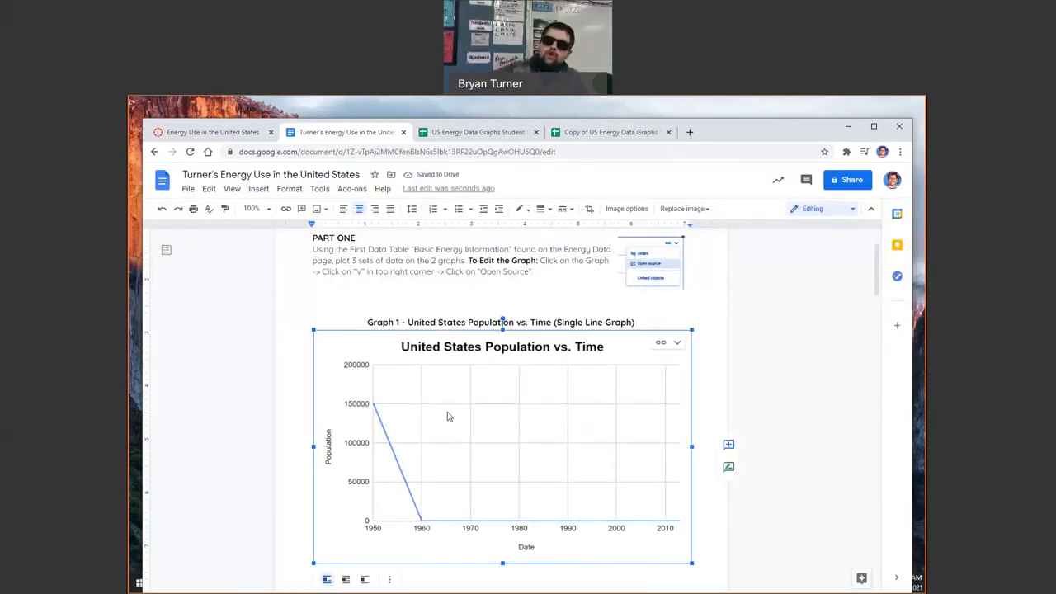
Select the empty Graph 2 chart and return to the spreadsheet's consumption and production chart
scroll(down, 3)
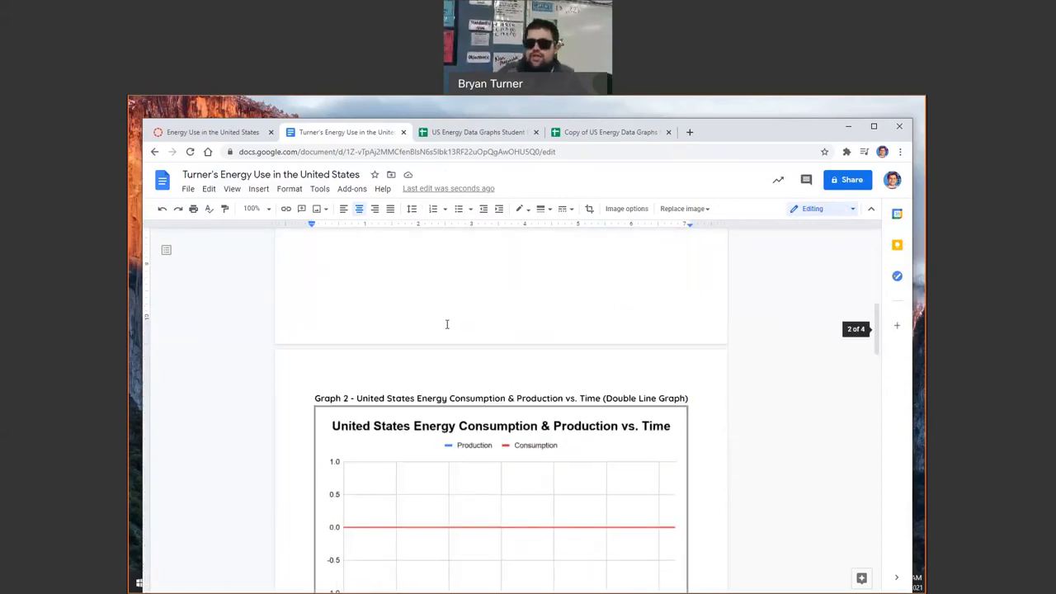
click(501, 426)
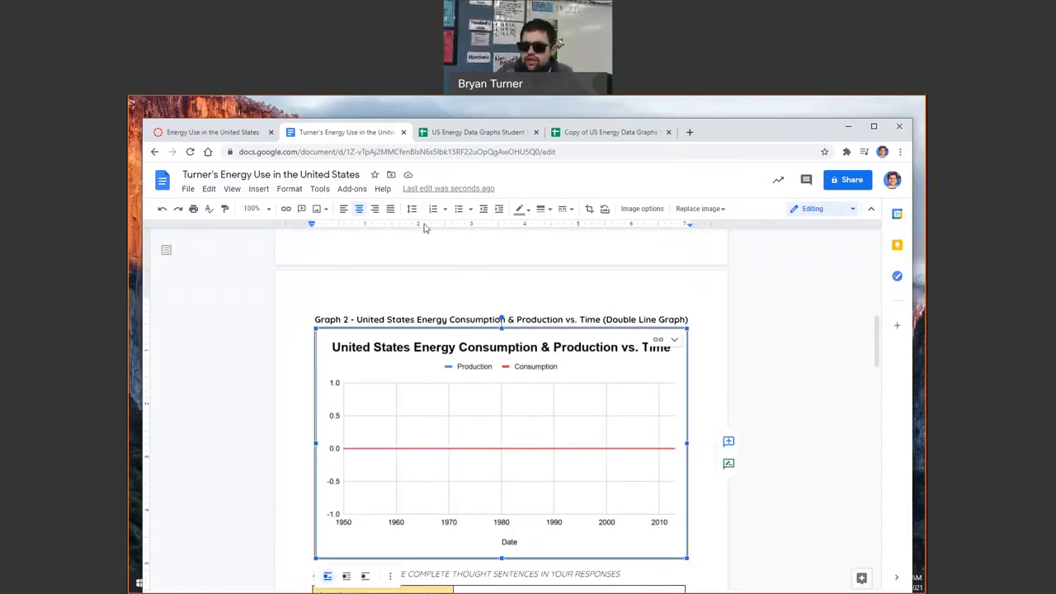
click(611, 132)
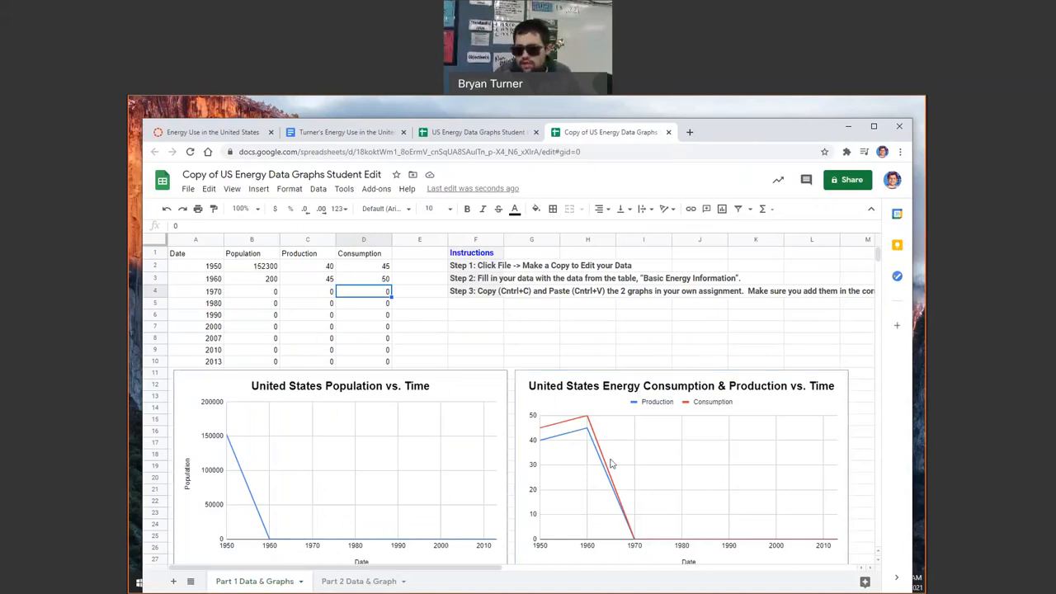
click(347, 132)
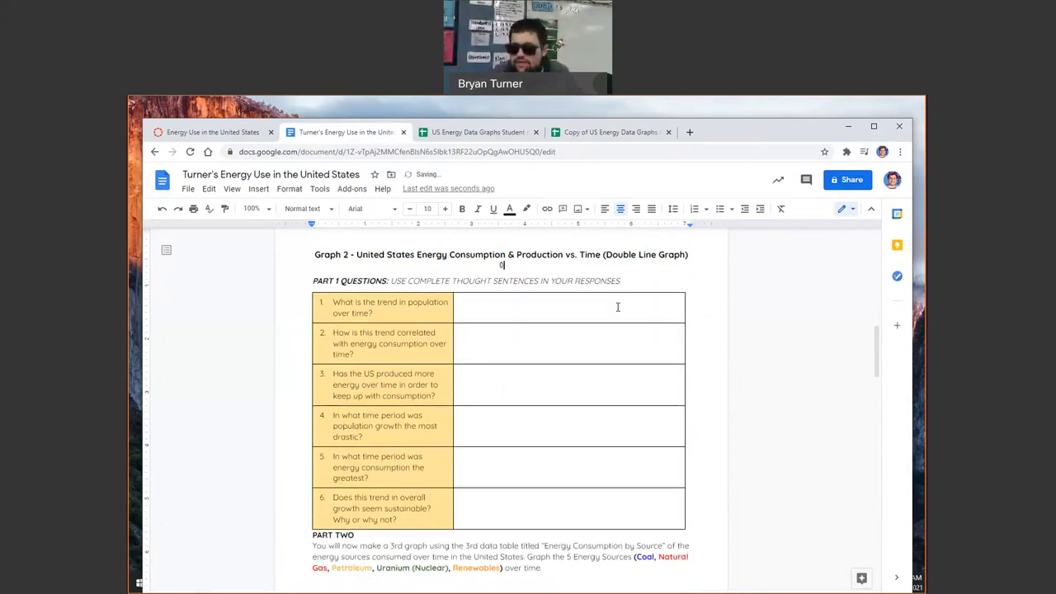
click(611, 132)
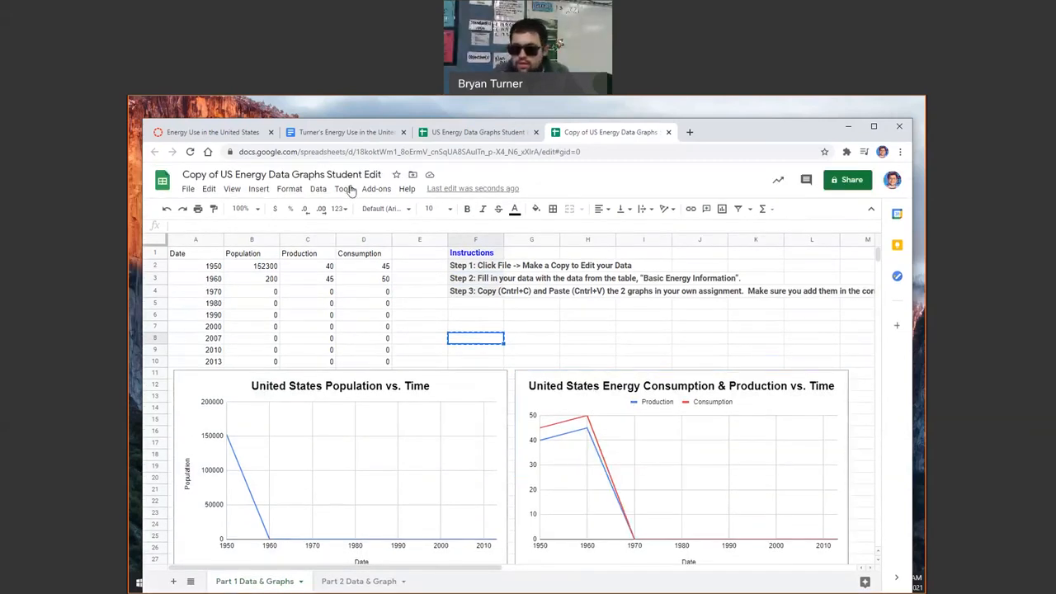
Paste the energy consumption & production vs. time chart over Graph 2, linked to the spreadsheet
click(346, 132)
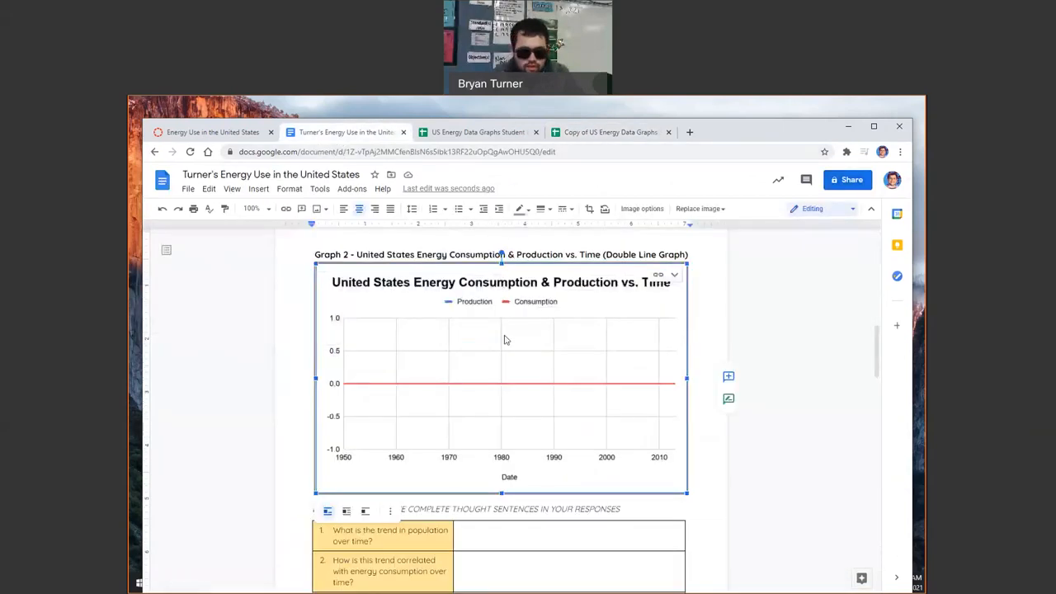
key(ctrl+v)
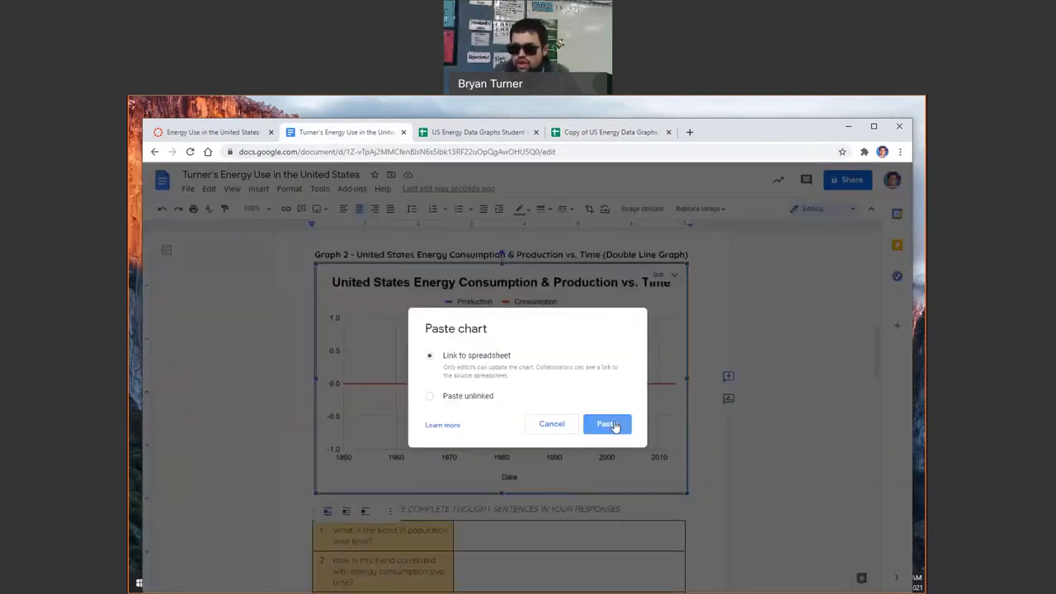
click(608, 423)
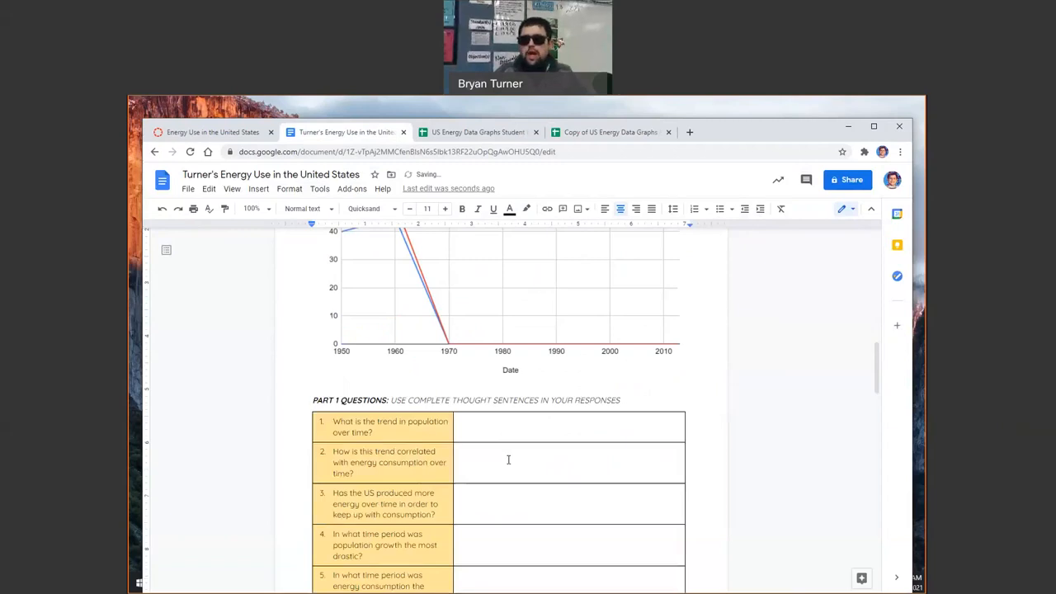
scroll(down, 3)
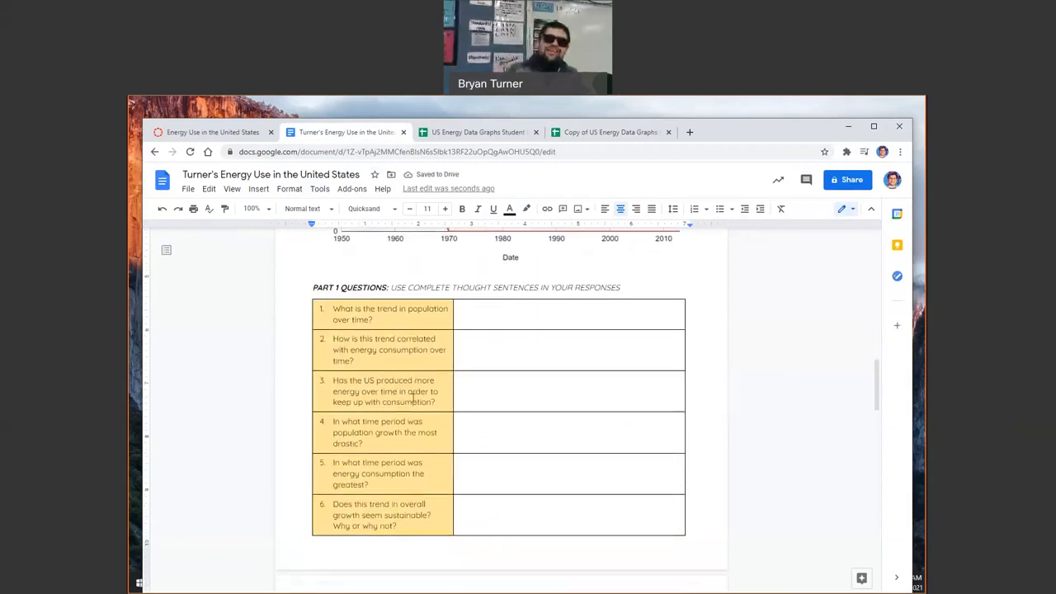
scroll(down, 3)
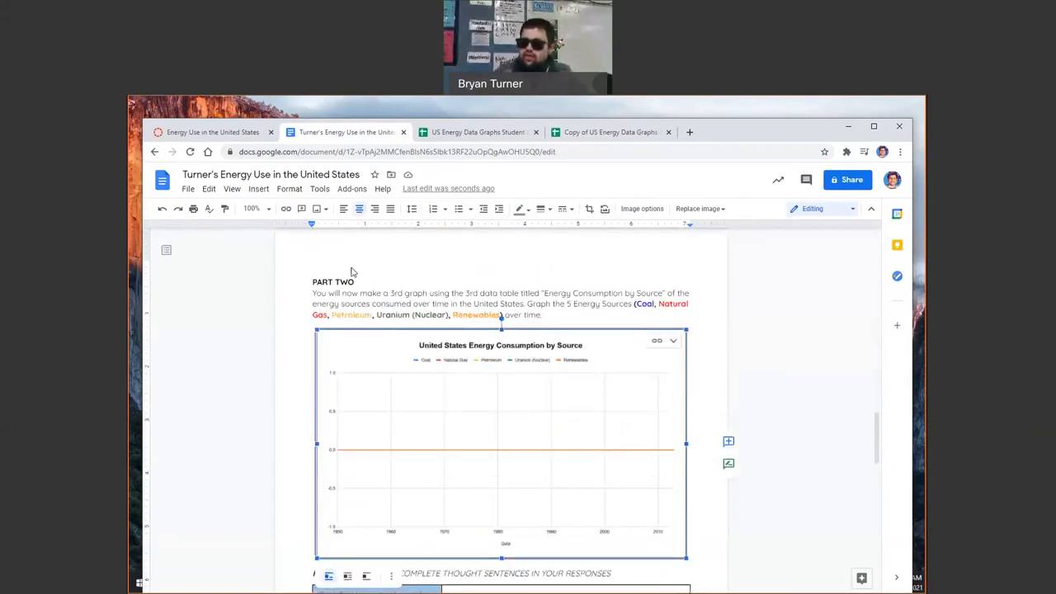
On the Part 2 Data & Graph sheet, enter 1950/1960 energy-source values (10, 71, 15, 16) for the by-source chart
click(610, 132)
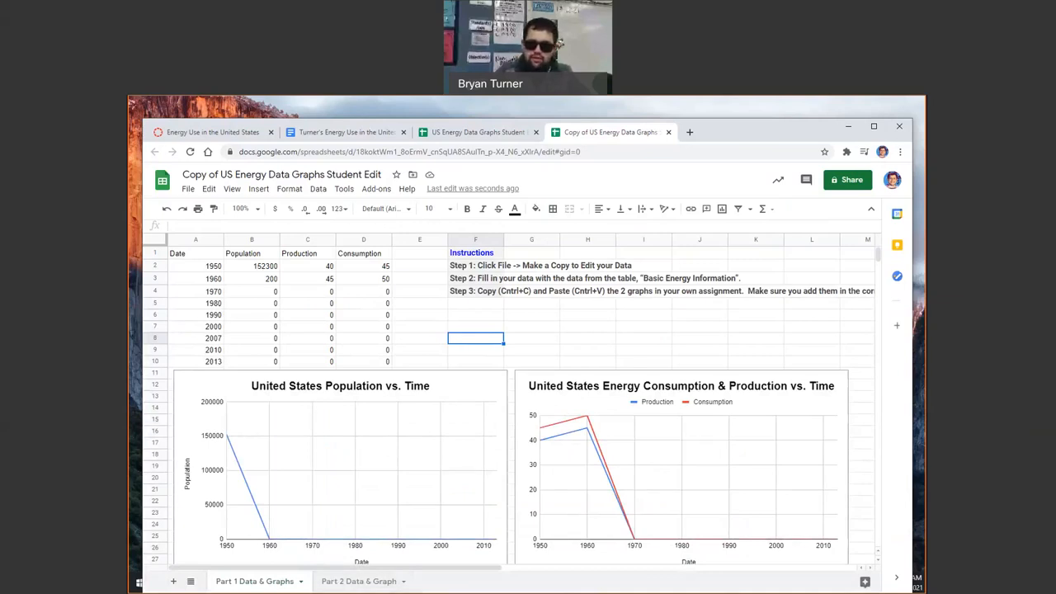
click(358, 581)
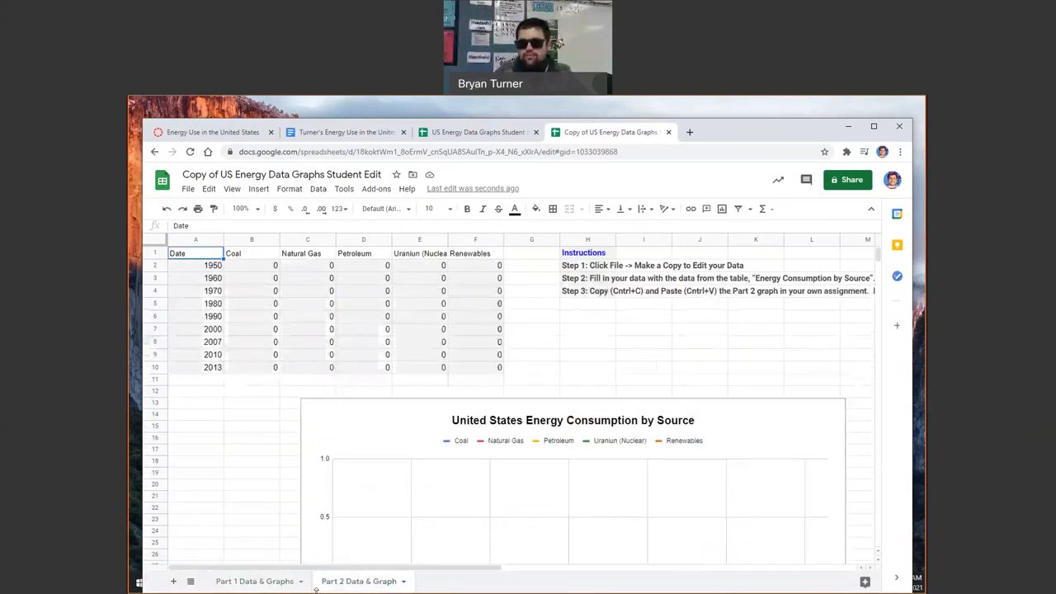
click(251, 264)
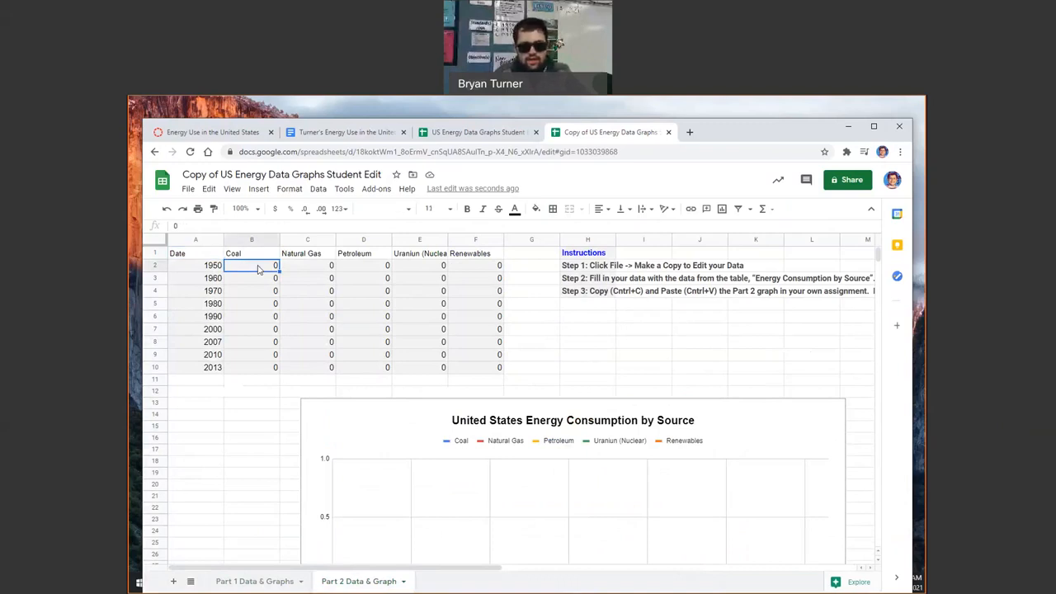
text(10)
click(309, 264)
text(5)
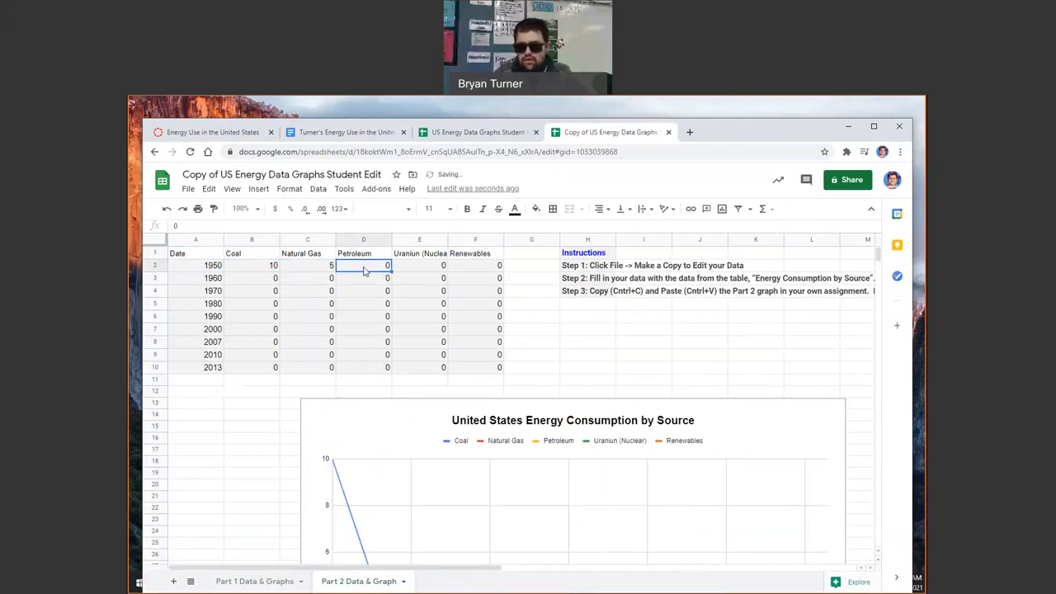
text(71)
click(476, 266)
text(1)
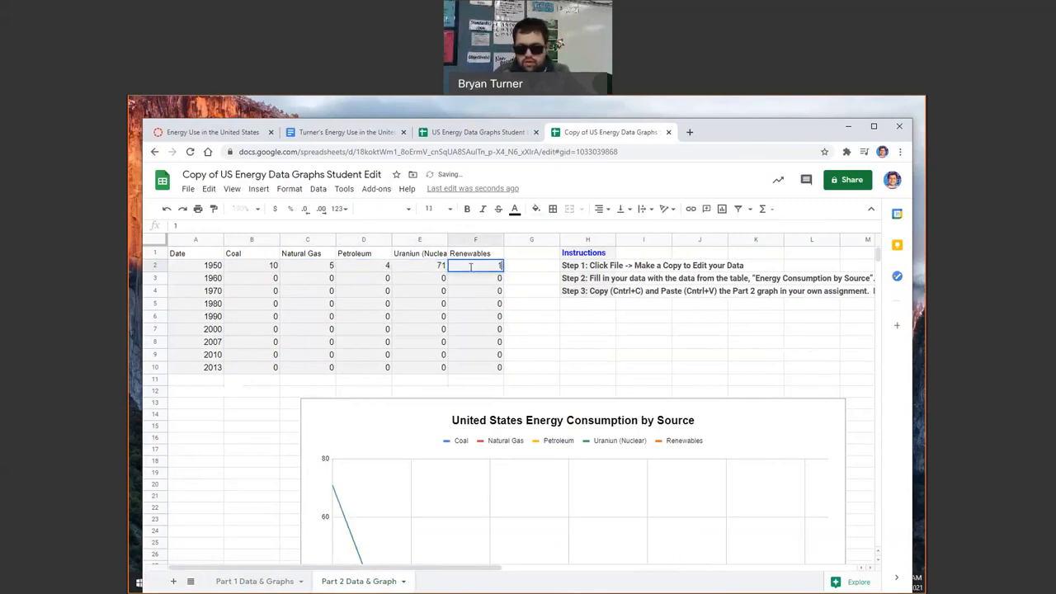
scroll(down, 3)
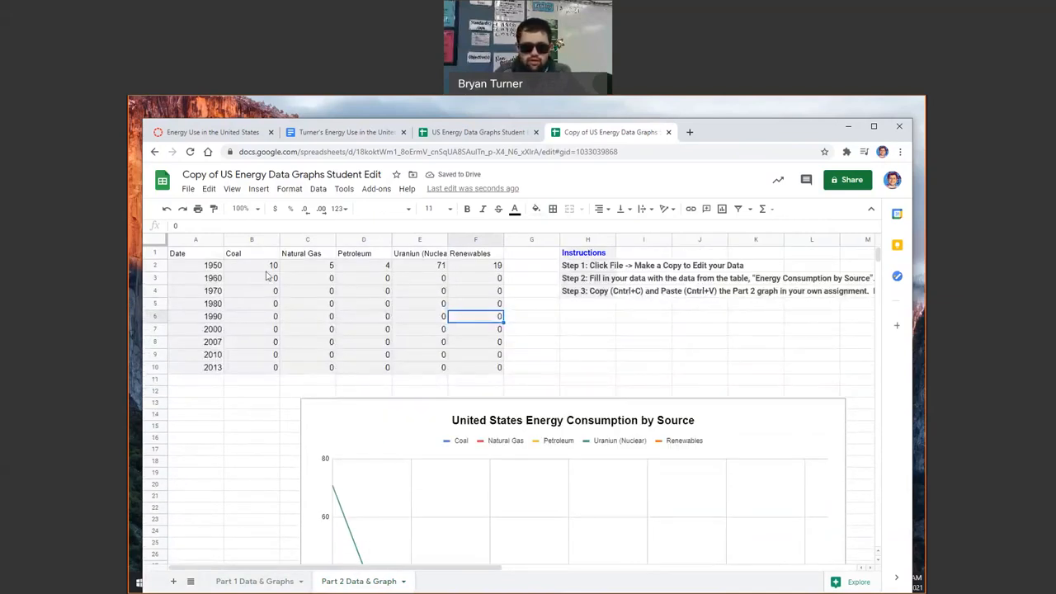
text(15)
click(420, 277)
text(6)
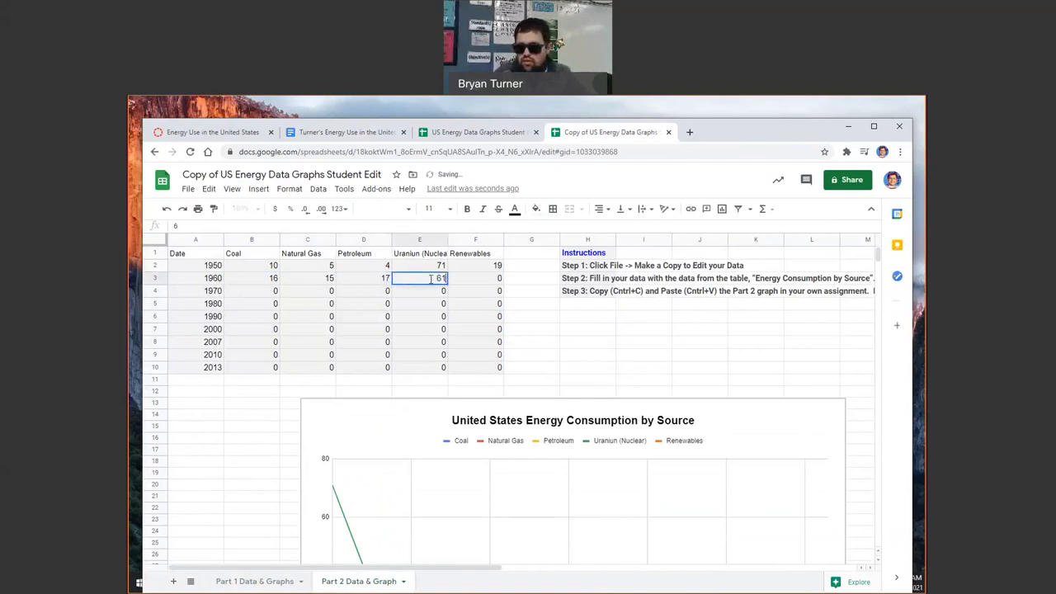
text(16)
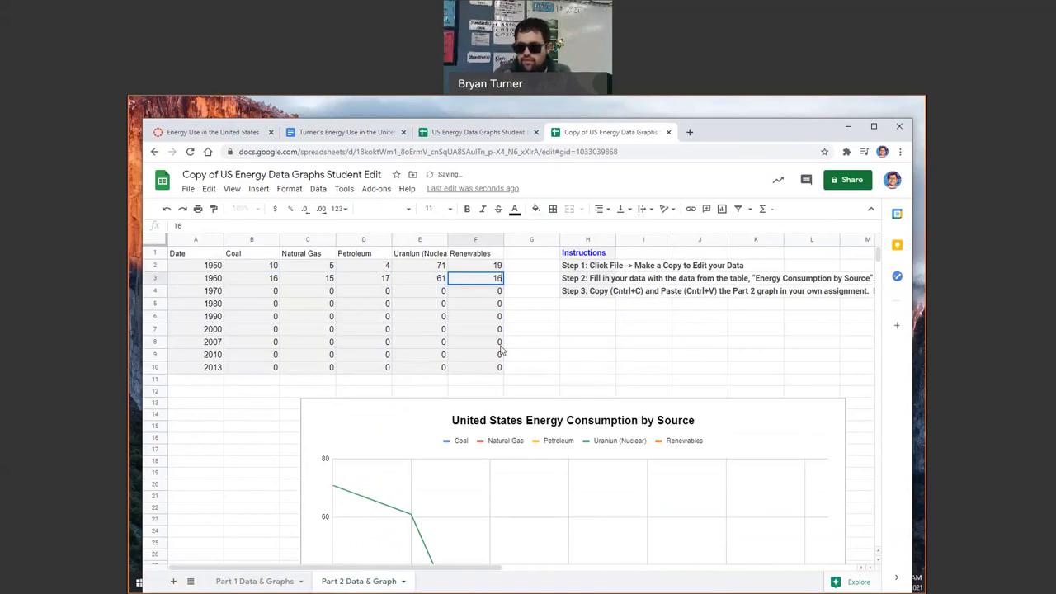
scroll(down, 3)
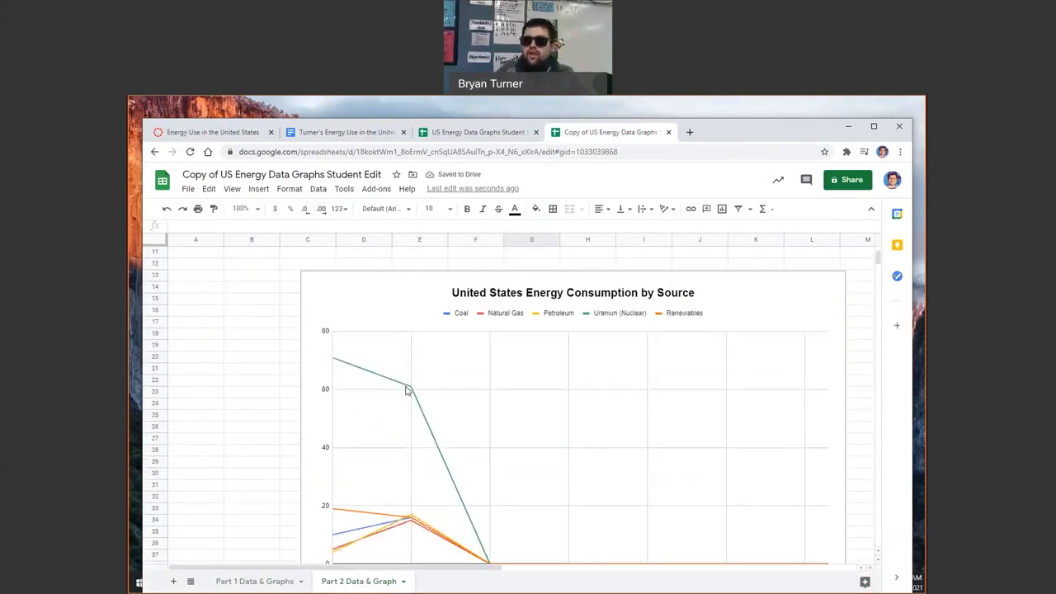
scroll(down, 3)
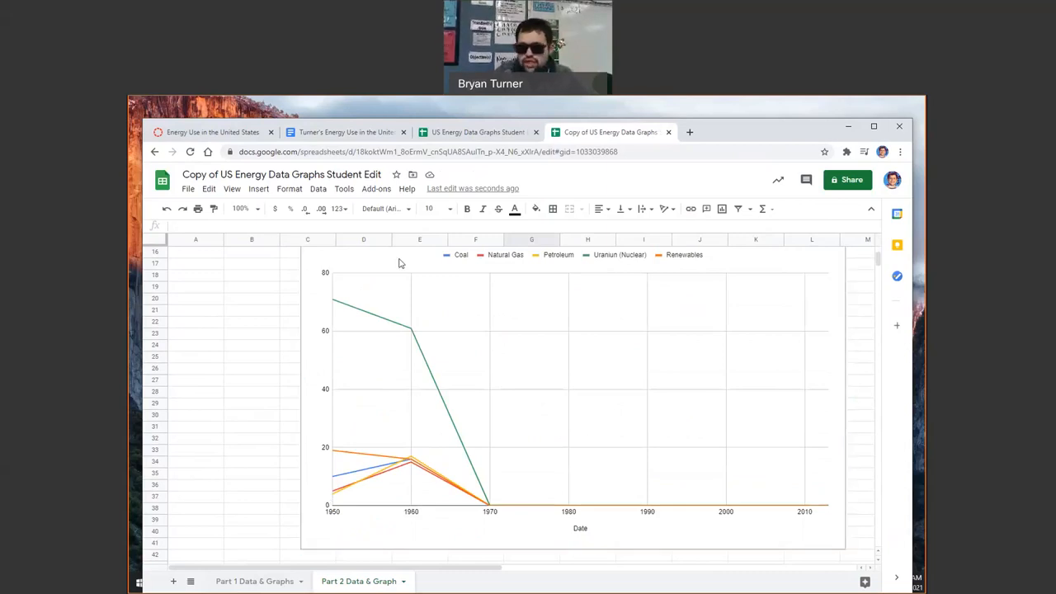
Dismiss the copy-and-paste prompt in the doc and settle back on Graph 2's chart
click(347, 132)
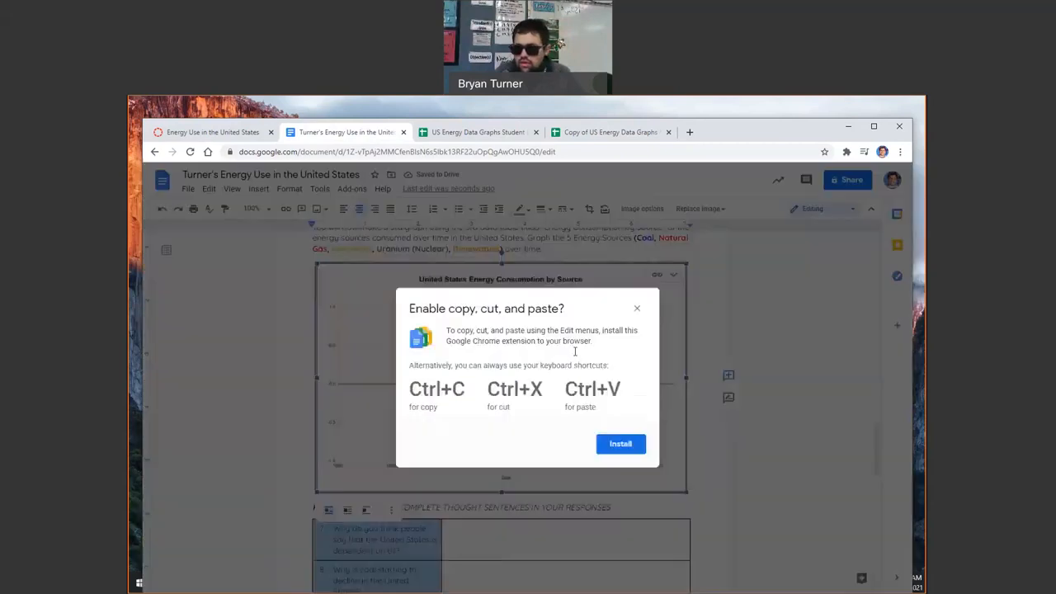
click(637, 309)
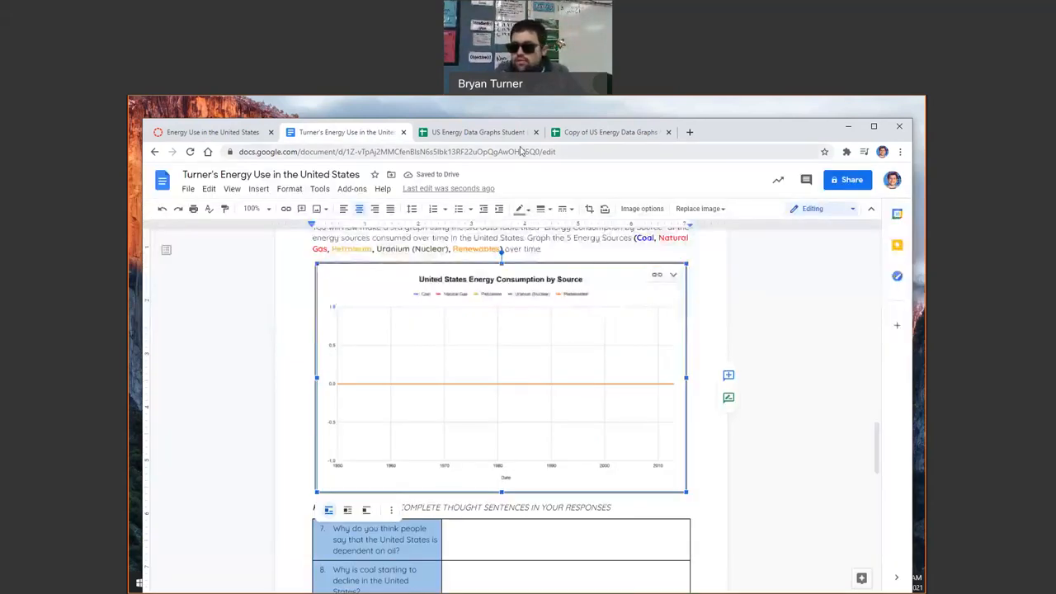
click(611, 132)
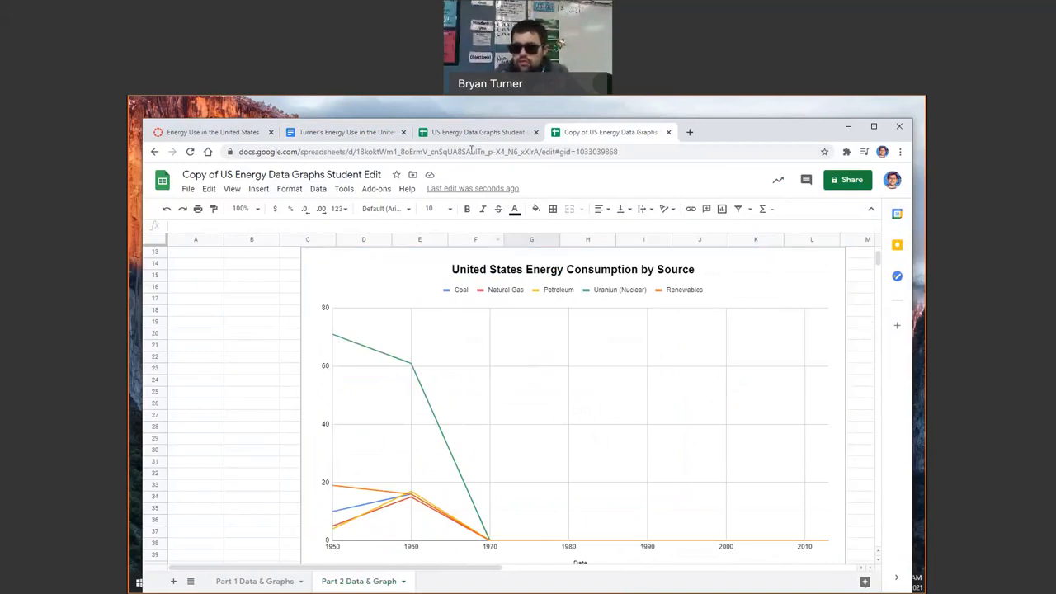
click(347, 132)
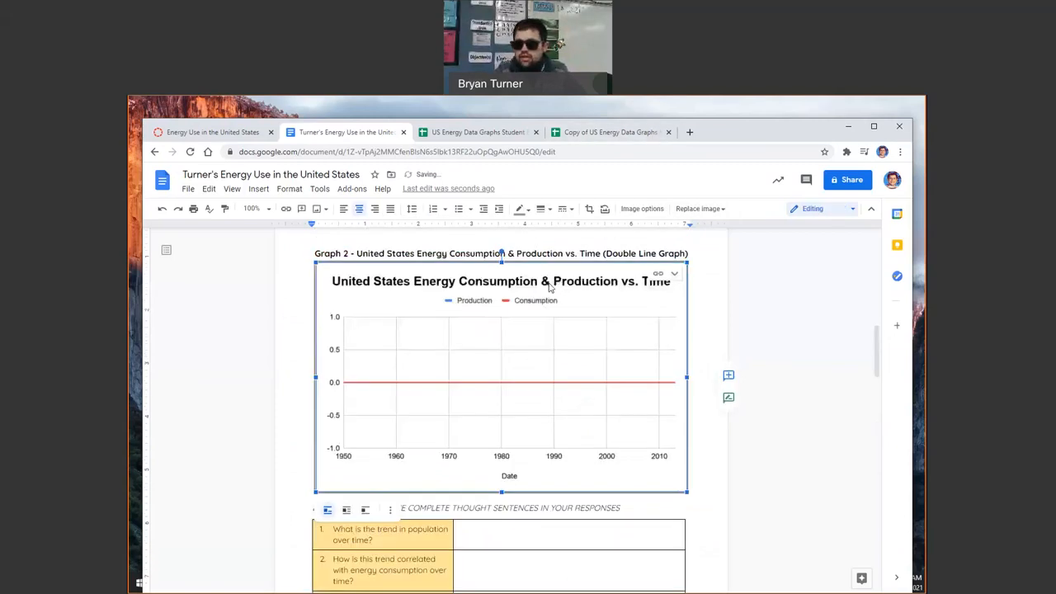
scroll(down, 3)
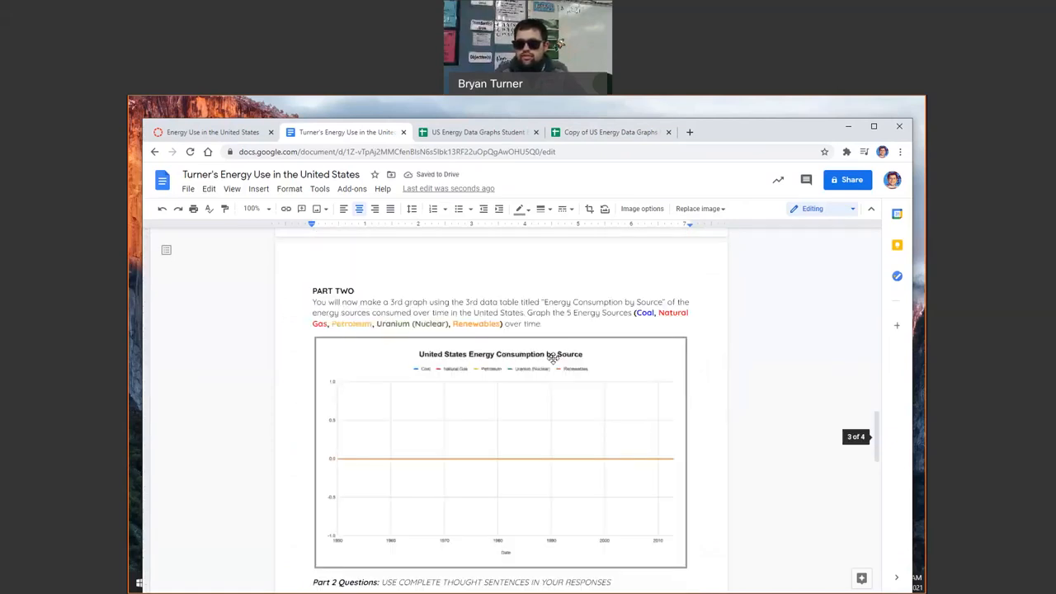
scroll(down, 3)
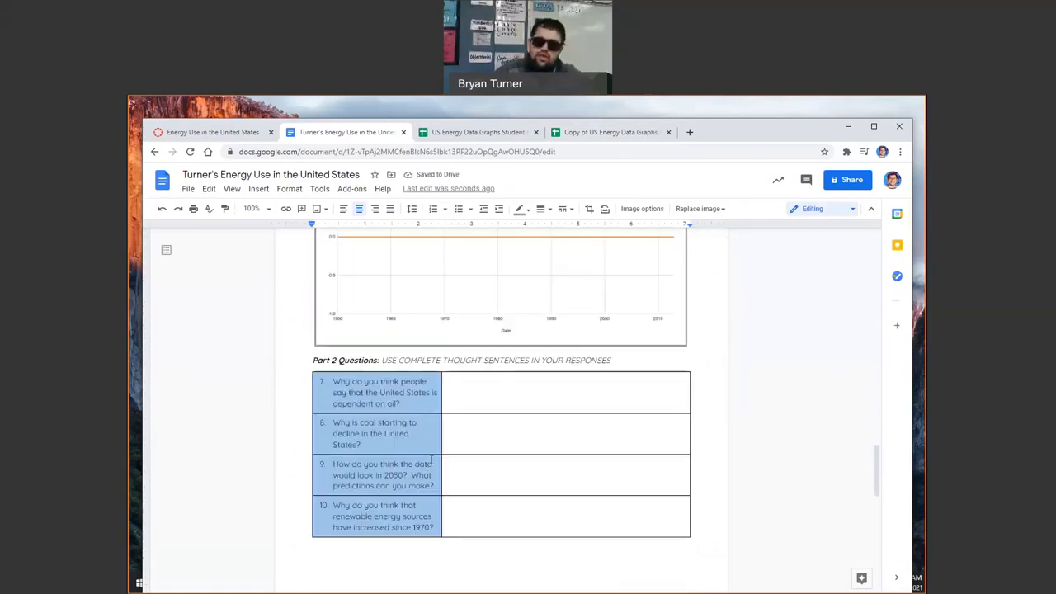
scroll(down, 3)
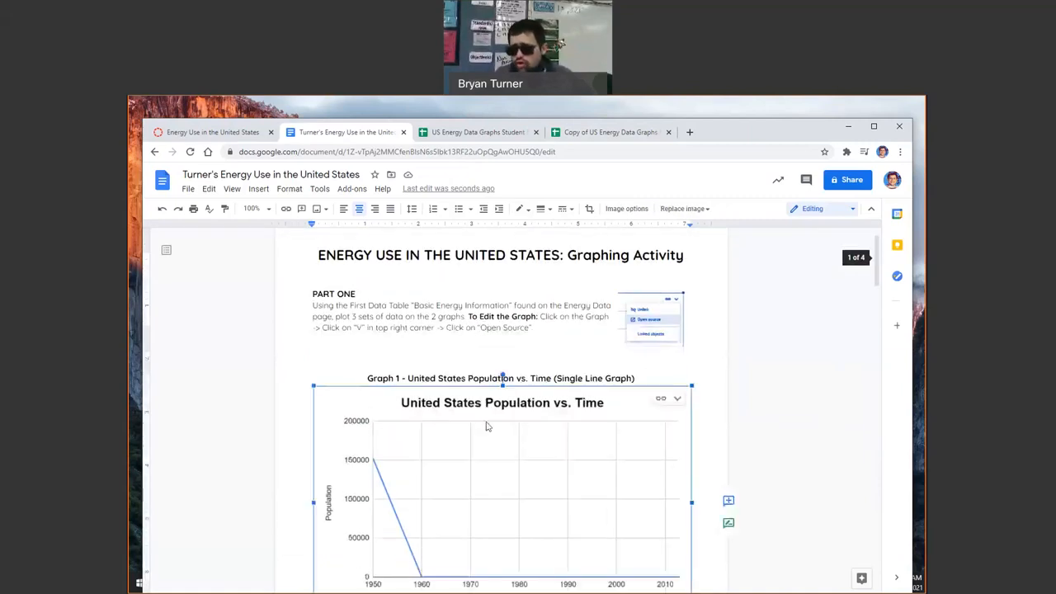
Check the population chart's link menu, then cycle through the tabs to the energy-by-source spreadsheet
scroll(down, 3)
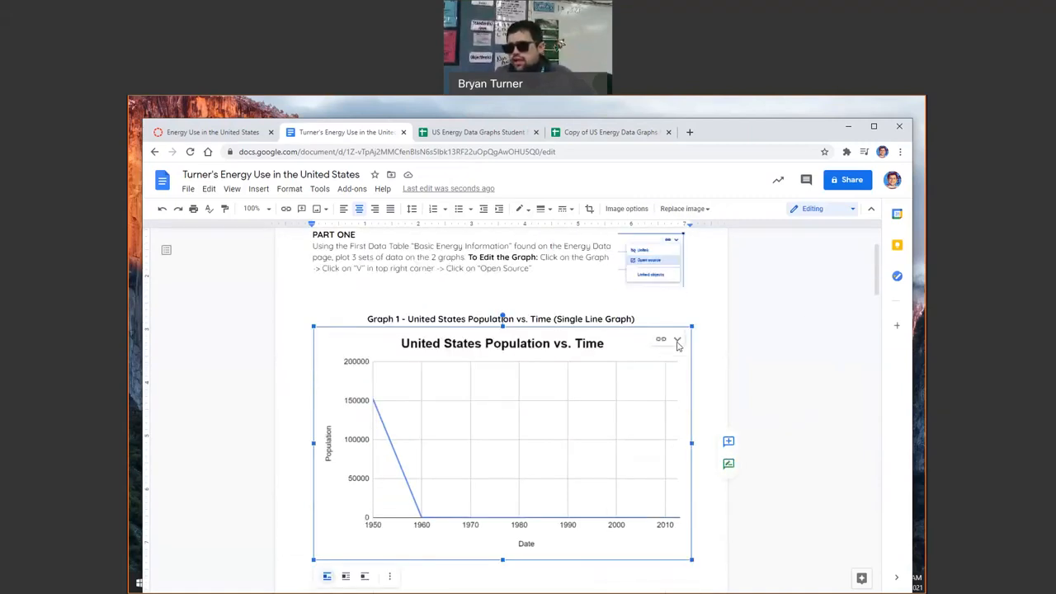
click(676, 340)
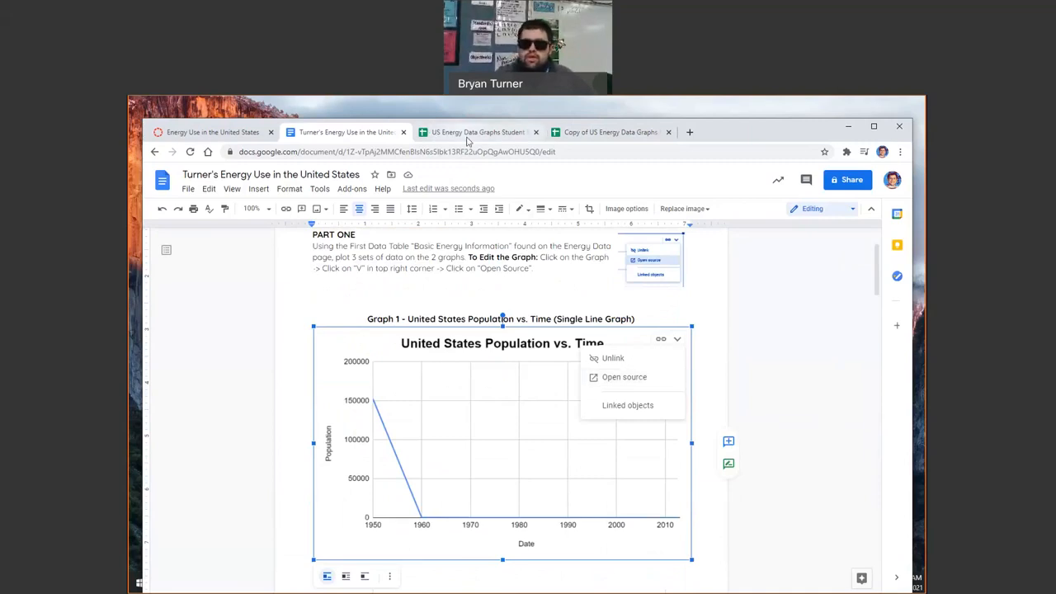
click(479, 132)
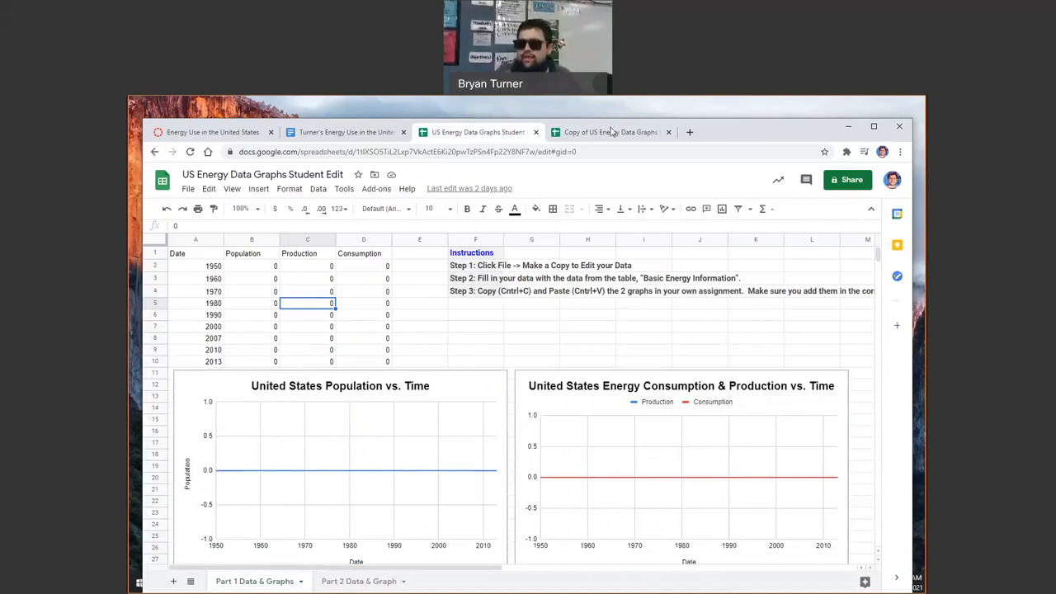
click(610, 132)
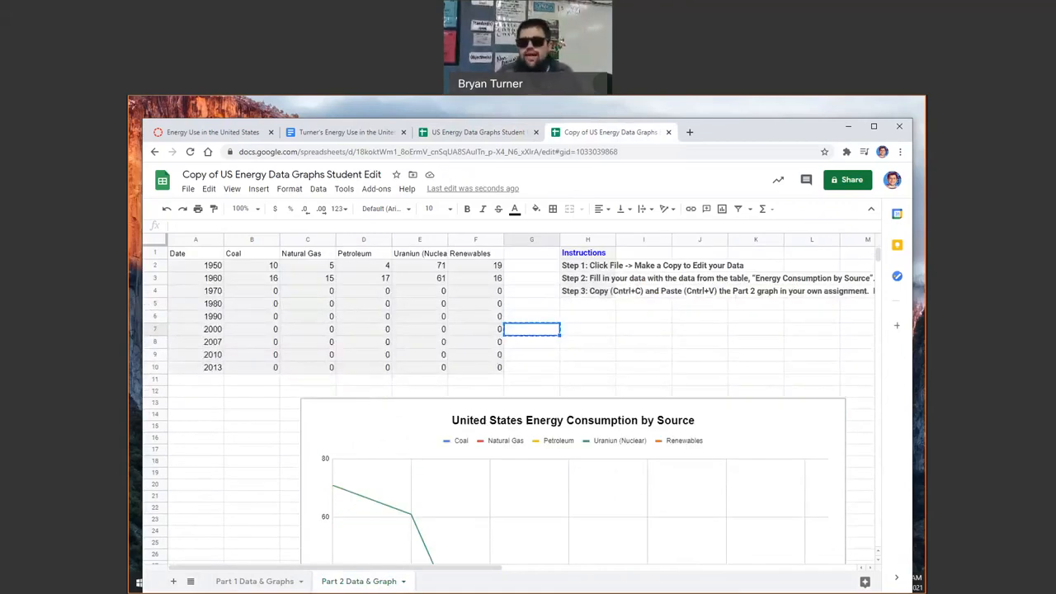
click(343, 132)
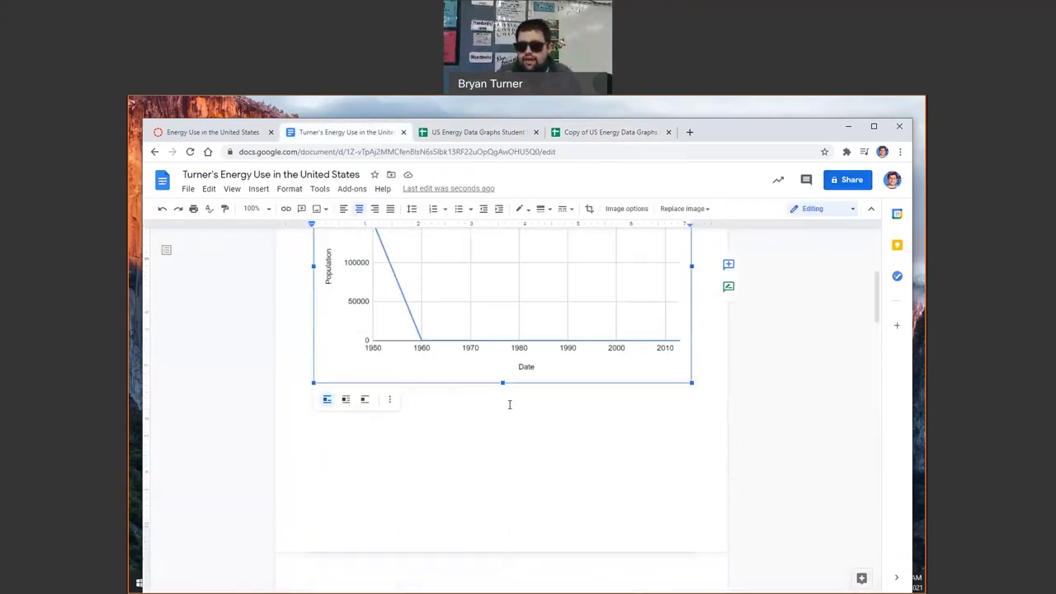
scroll(down, 3)
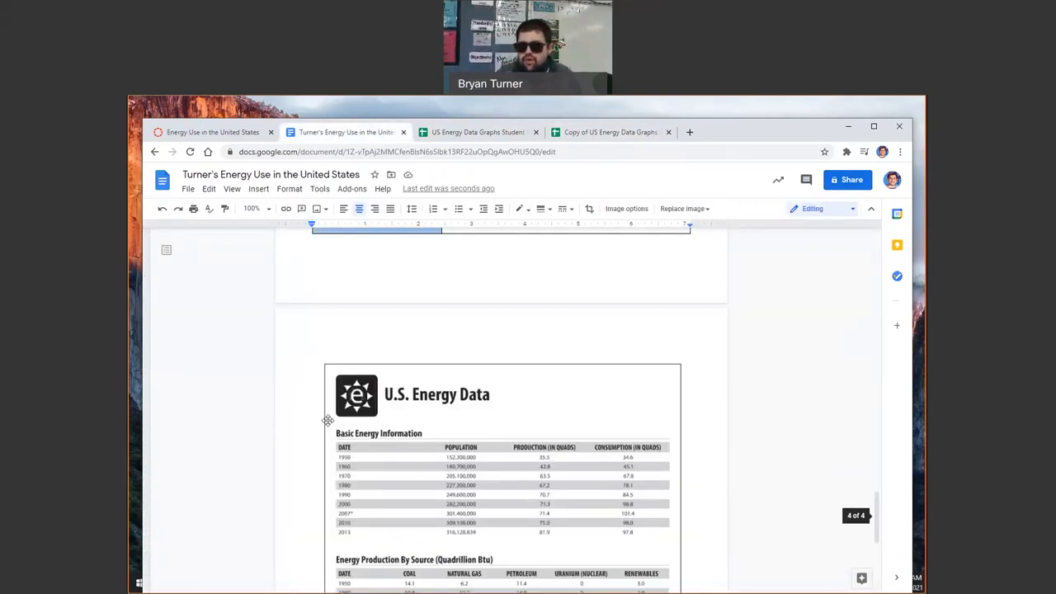
click(610, 132)
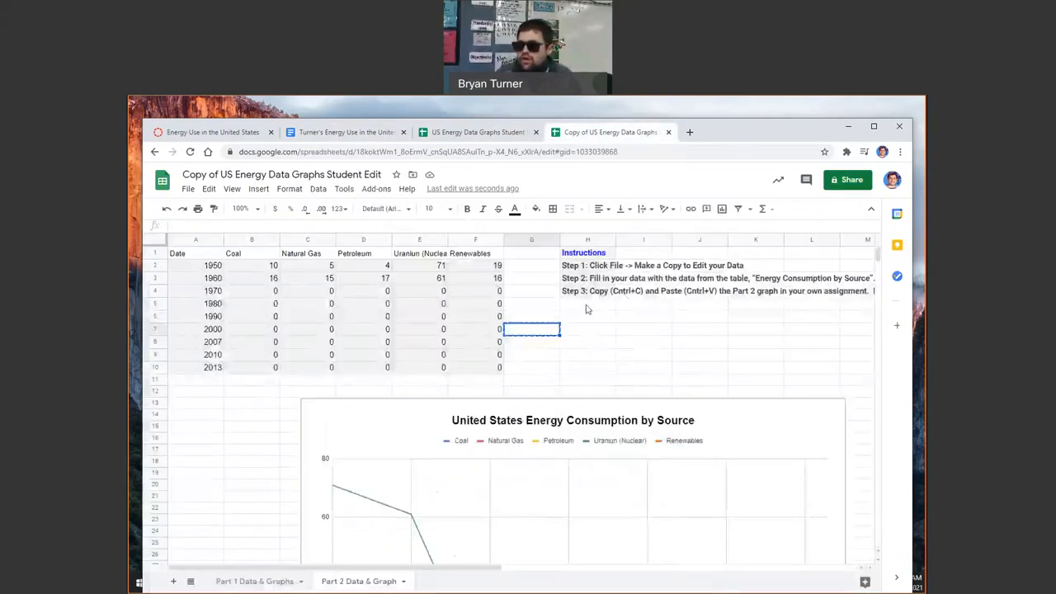